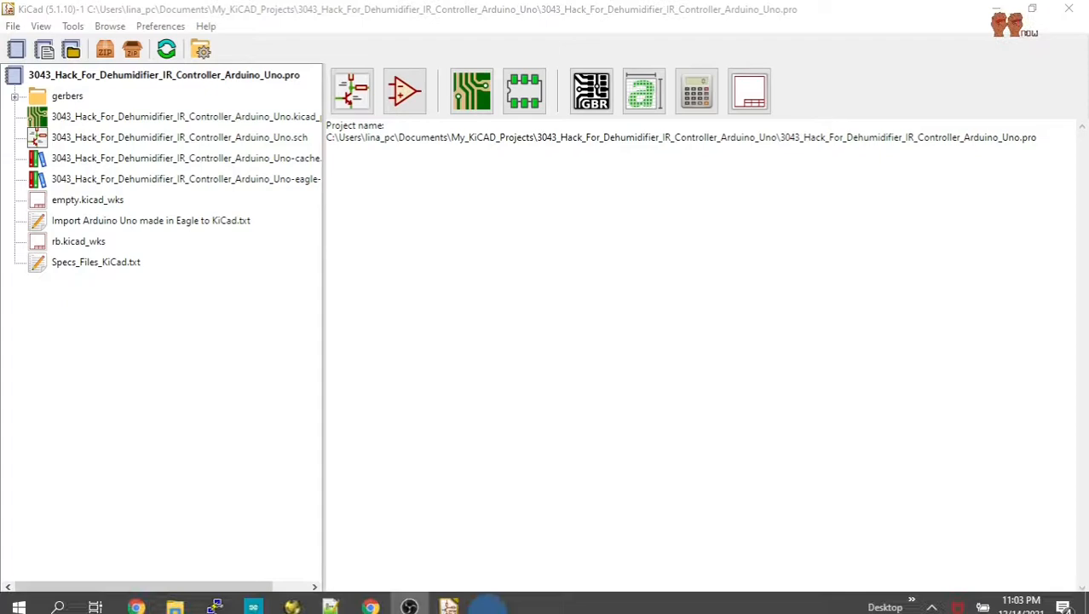
- Show the Arduino Uno Rev3 store page's Documentation section with the Eagle, schematic and board downloads
{"action": "left_click", "coordinate": [370, 607]}
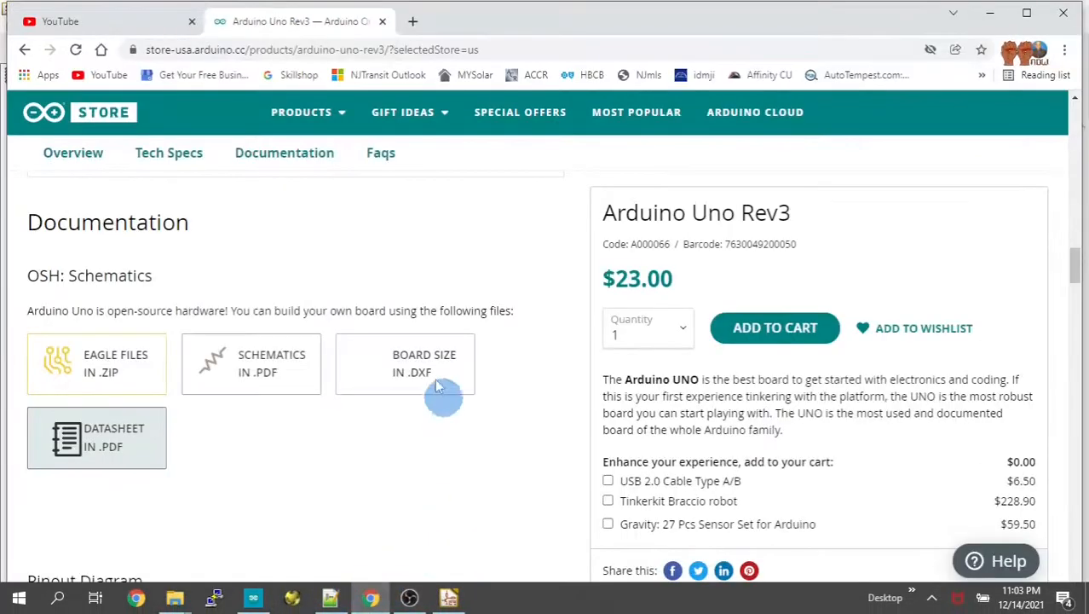
{"action": "mouse_move", "coordinate": [307, 215]}
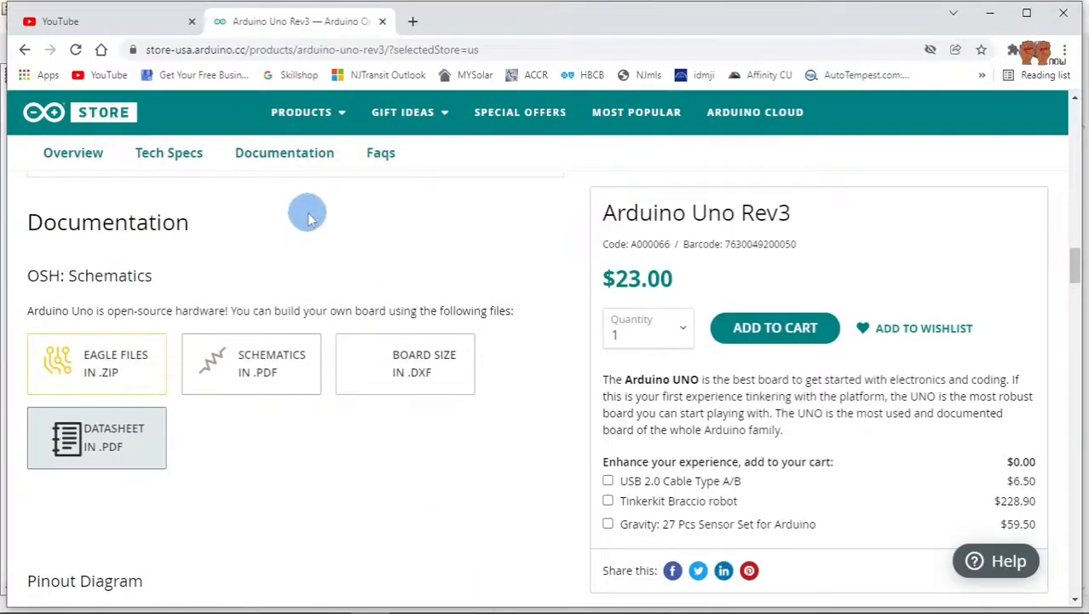
{"action": "scroll", "scroll_direction": "up", "scroll_amount": 3}
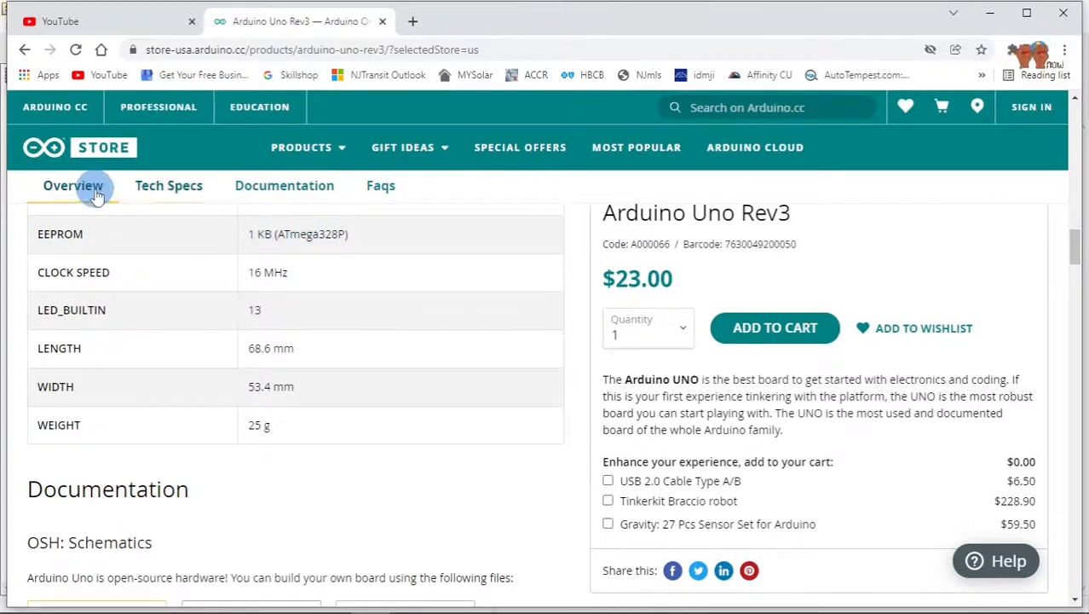
{"action": "scroll", "scroll_direction": "up", "scroll_amount": 3}
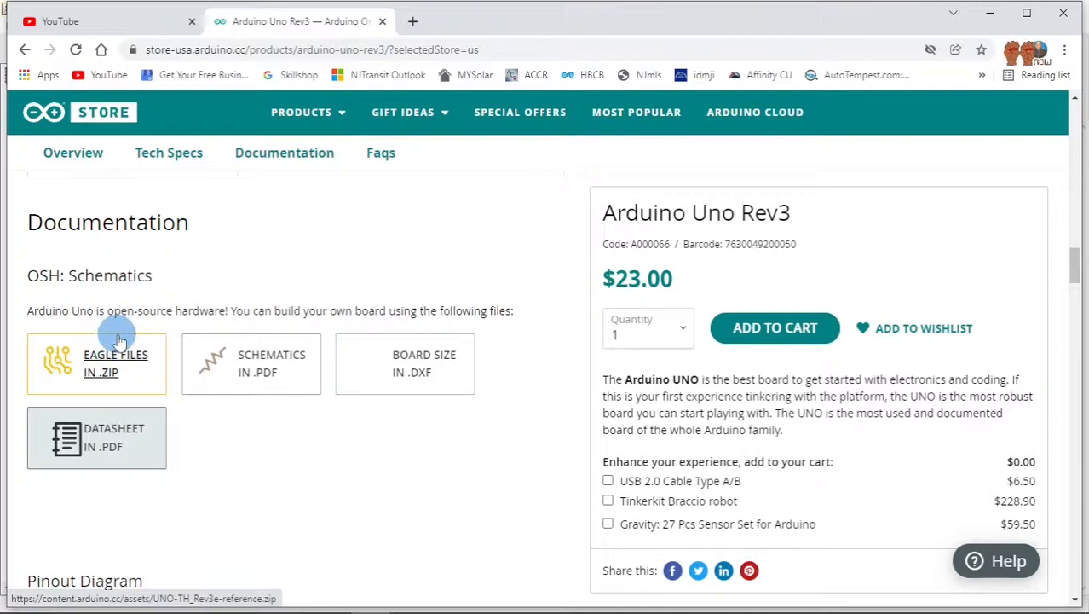
{"action": "mouse_move", "coordinate": [162, 330]}
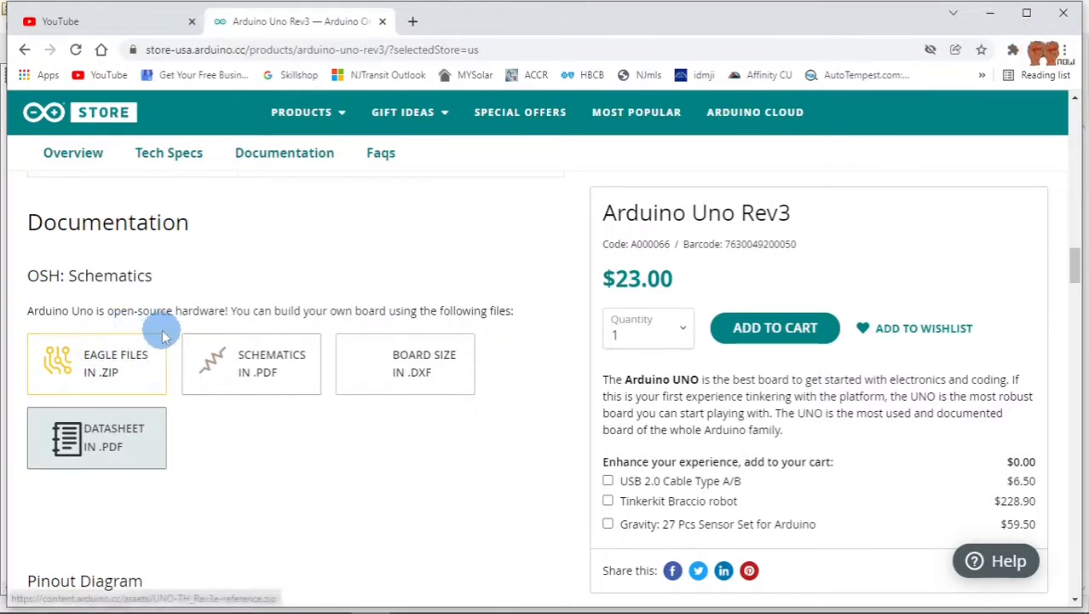
{"action": "mouse_move", "coordinate": [262, 331]}
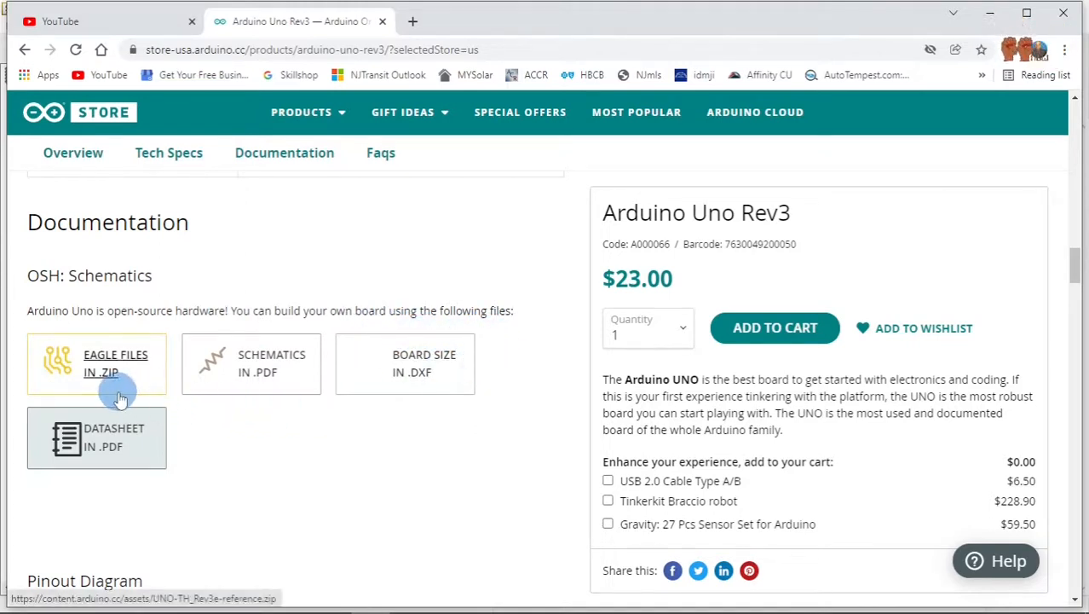
{"action": "mouse_move", "coordinate": [116, 381]}
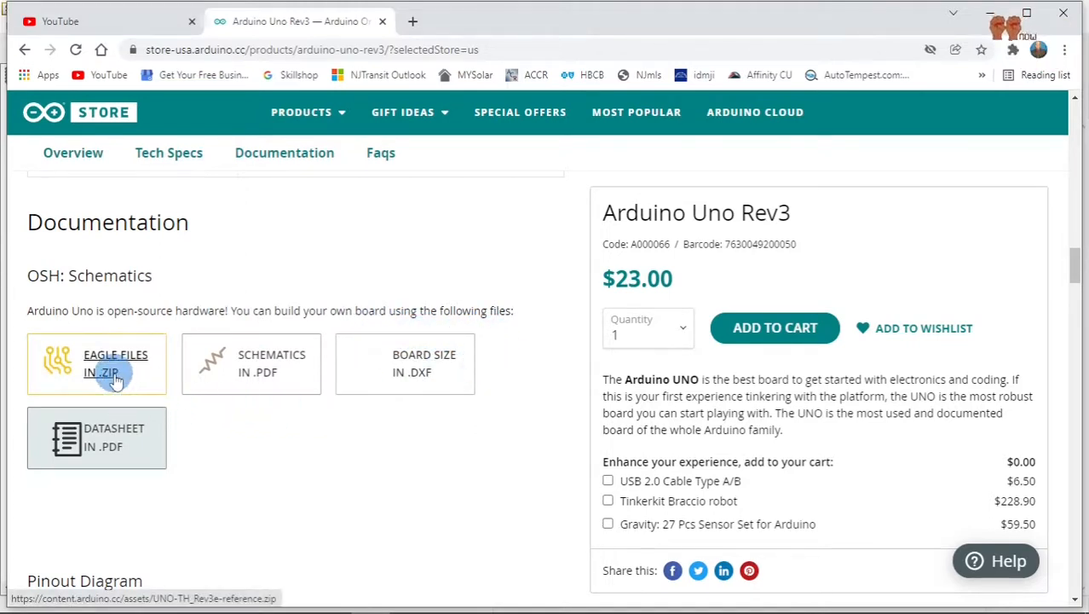
- Start downloading the Uno Eagle files zip and choose Downloads as the destination
{"action": "left_click", "coordinate": [96, 365]}
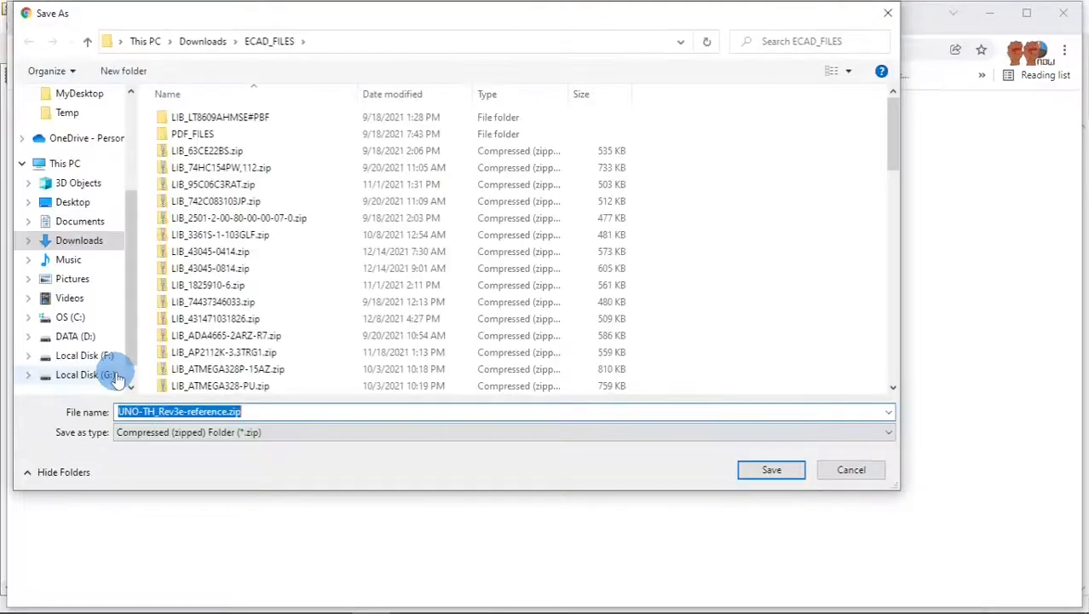
{"action": "mouse_move", "coordinate": [97, 248]}
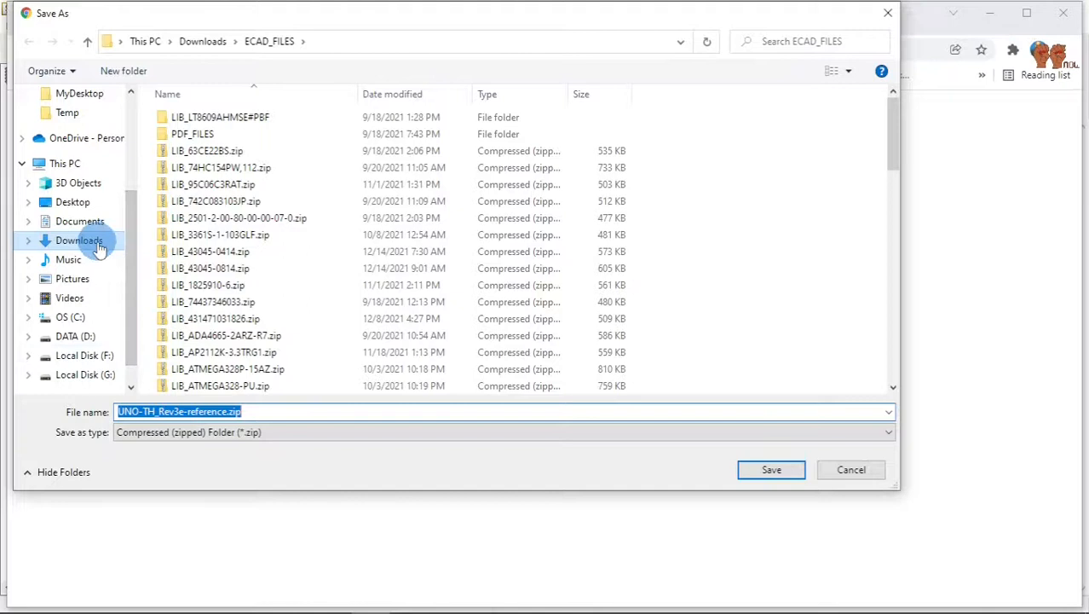
{"action": "left_click", "coordinate": [79, 239]}
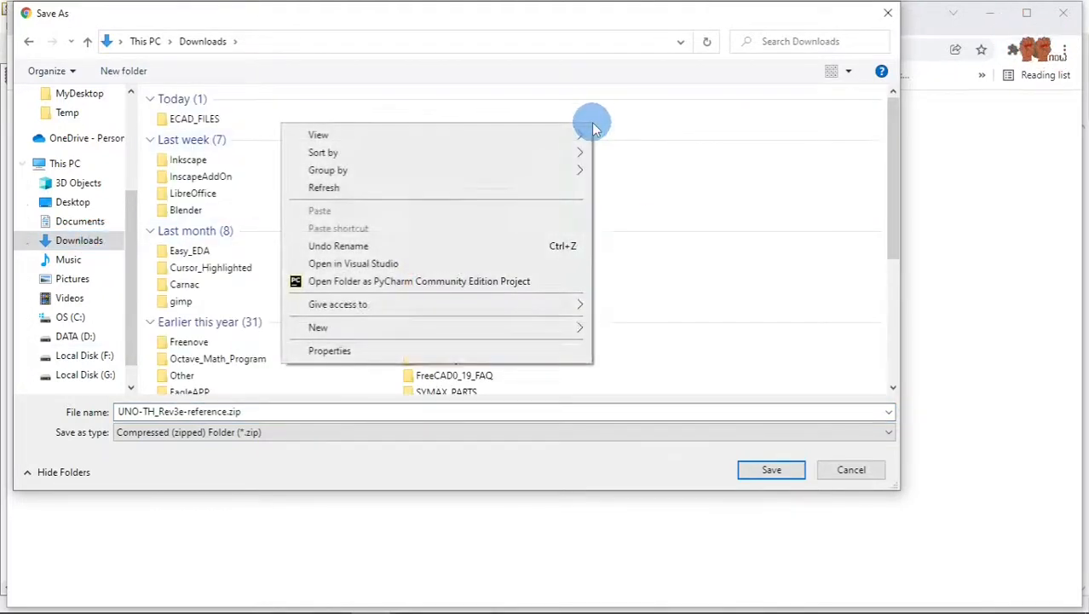
{"action": "mouse_move", "coordinate": [520, 271]}
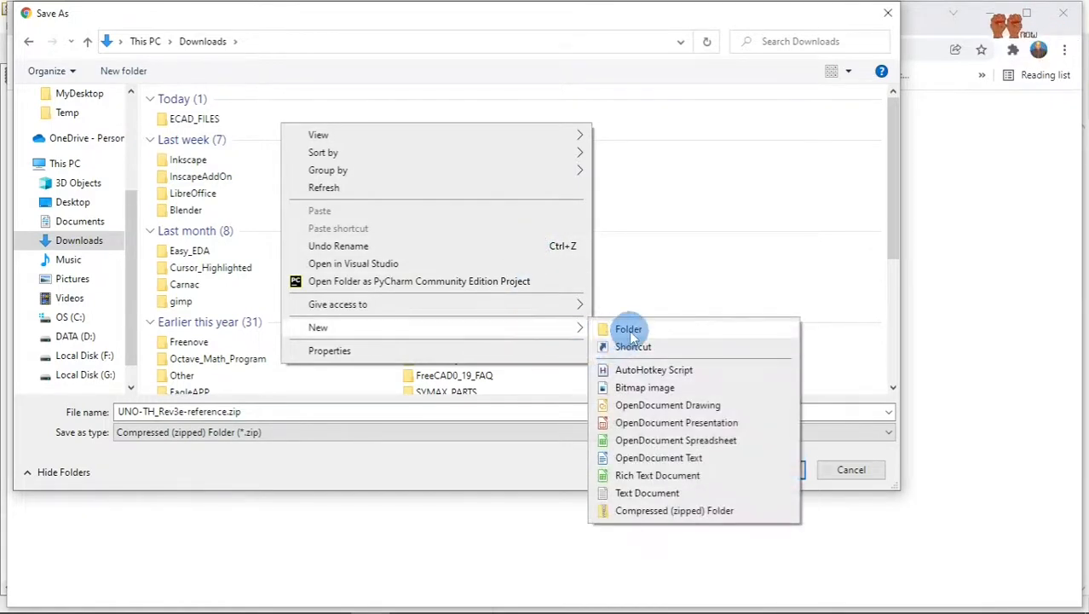
{"action": "left_click", "coordinate": [627, 329]}
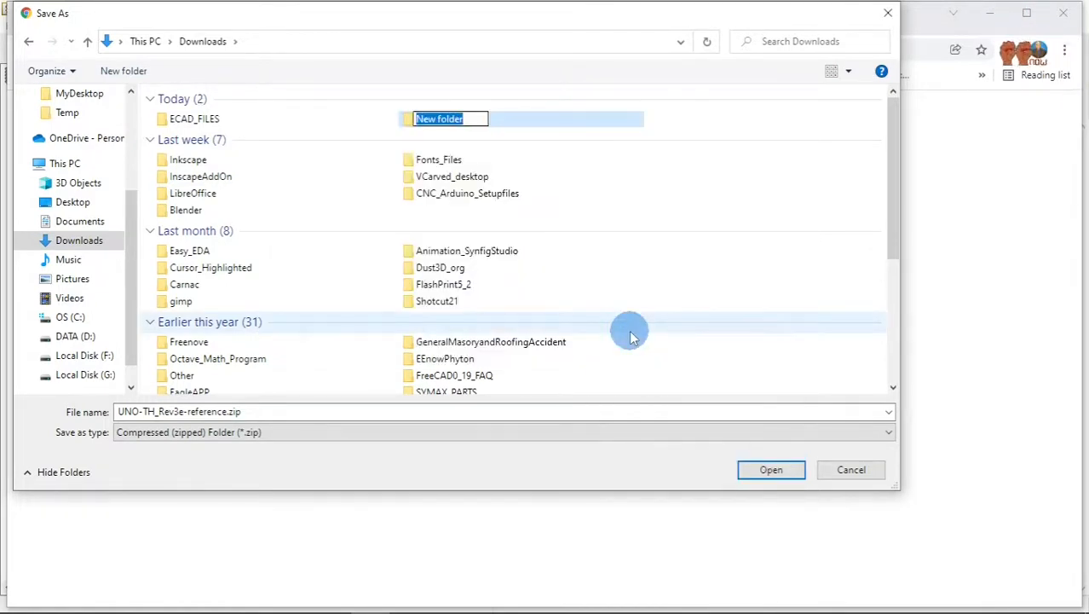
- Name the new destination folder ARDUINO_UNO_FILES_ORIGINAL
{"action": "type", "text": "Ar"}
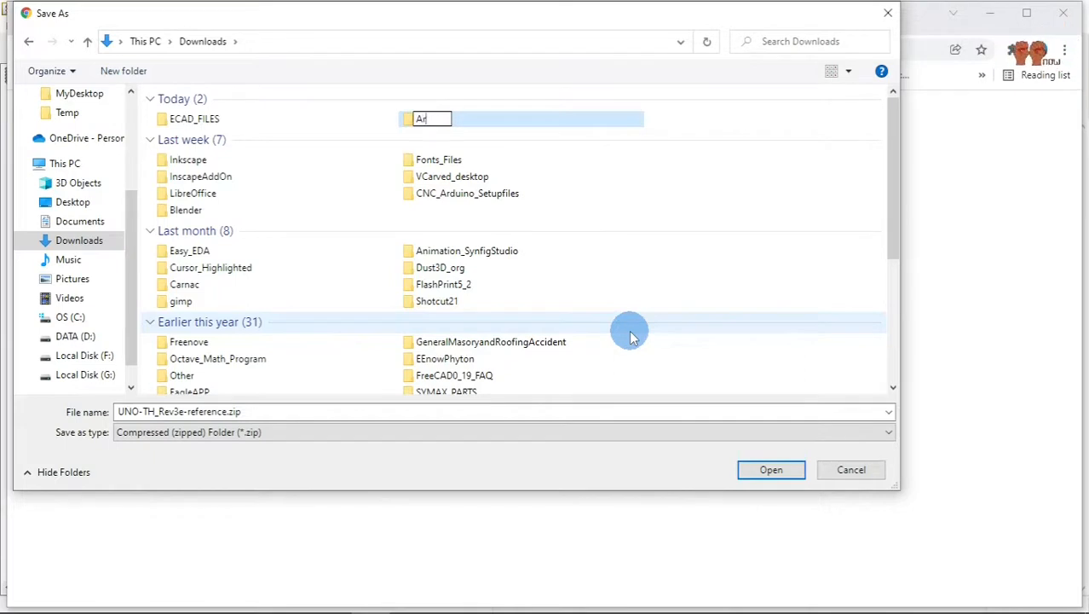
{"action": "type", "text": "RD"}
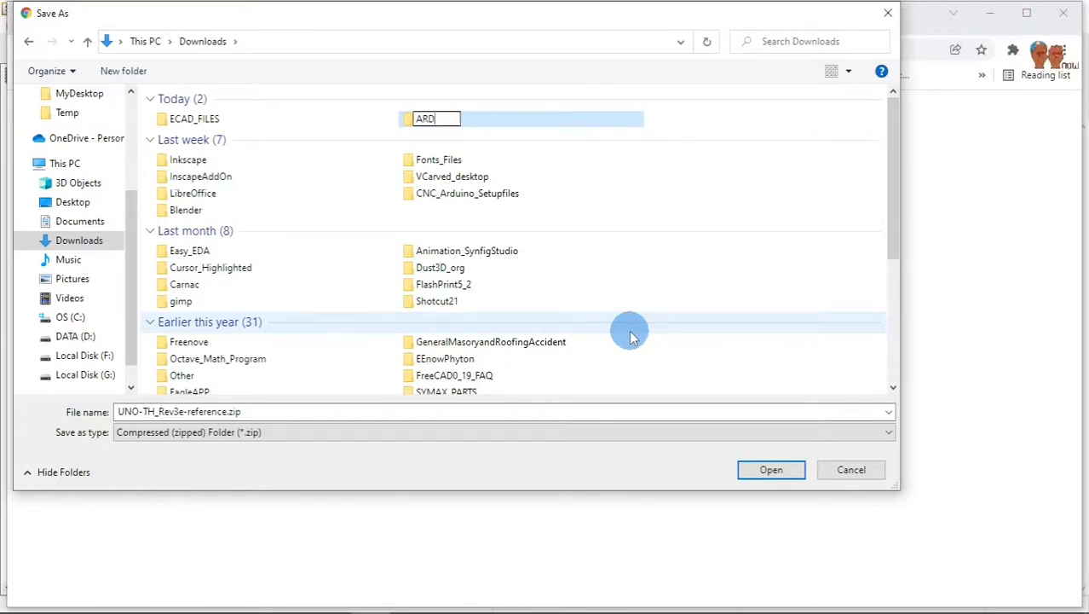
{"action": "type", "text": "UINO"}
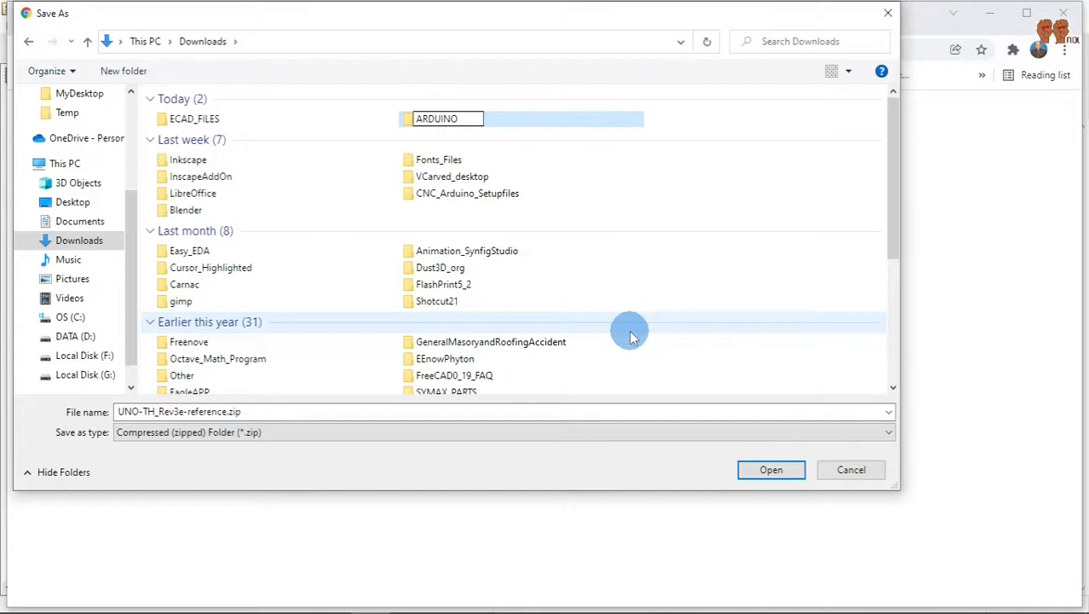
{"action": "type", "text": "_UNO"}
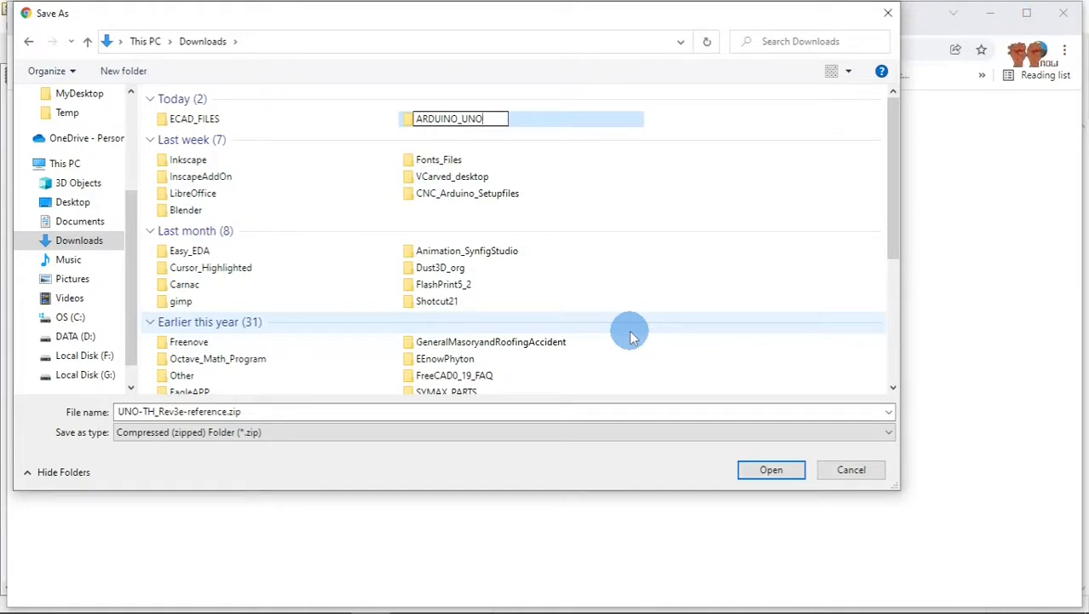
{"action": "type", "text": "_"}
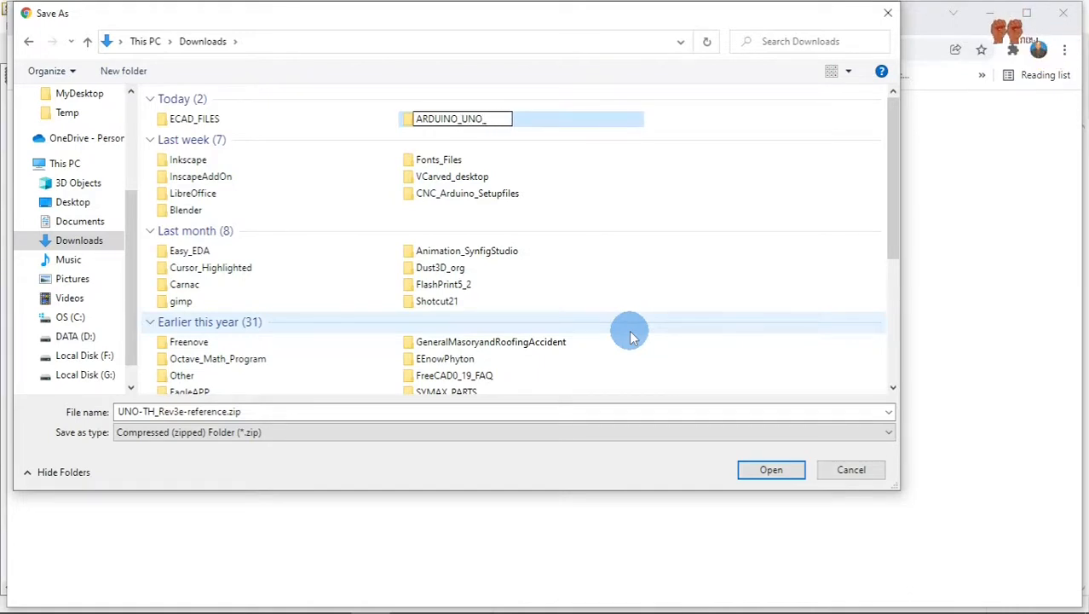
{"action": "type", "text": "FIL"}
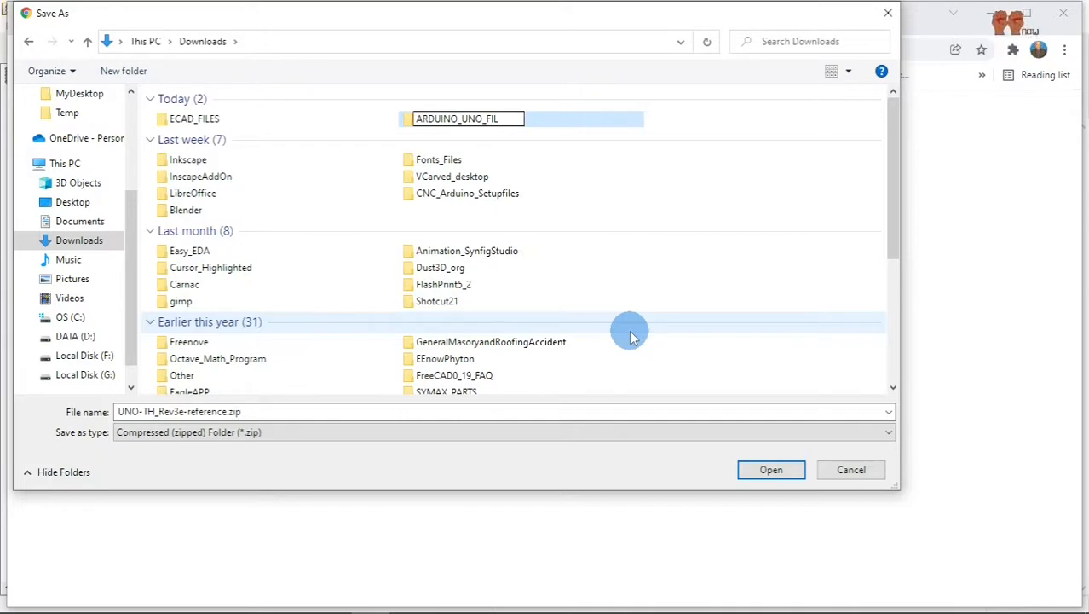
{"action": "type", "text": "ES"}
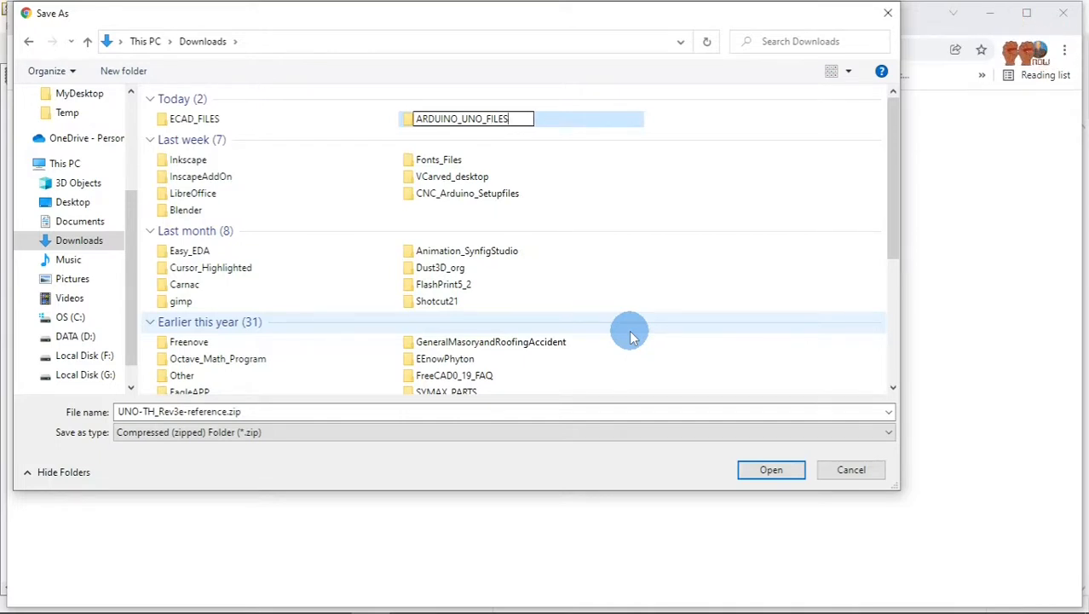
{"action": "type", "text": "_OR"}
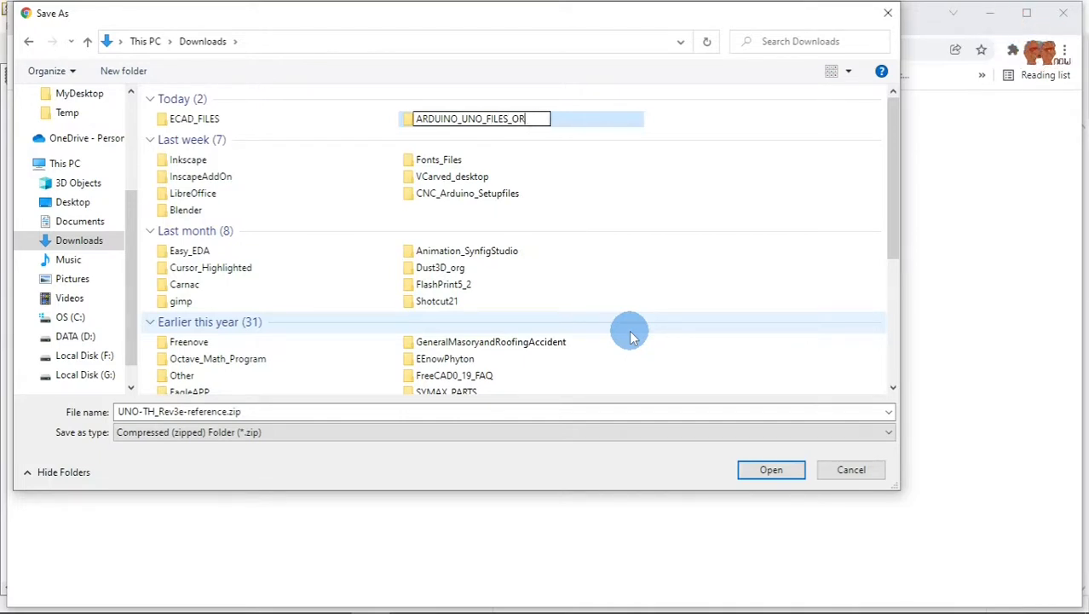
{"action": "type", "text": "IGINAL"}
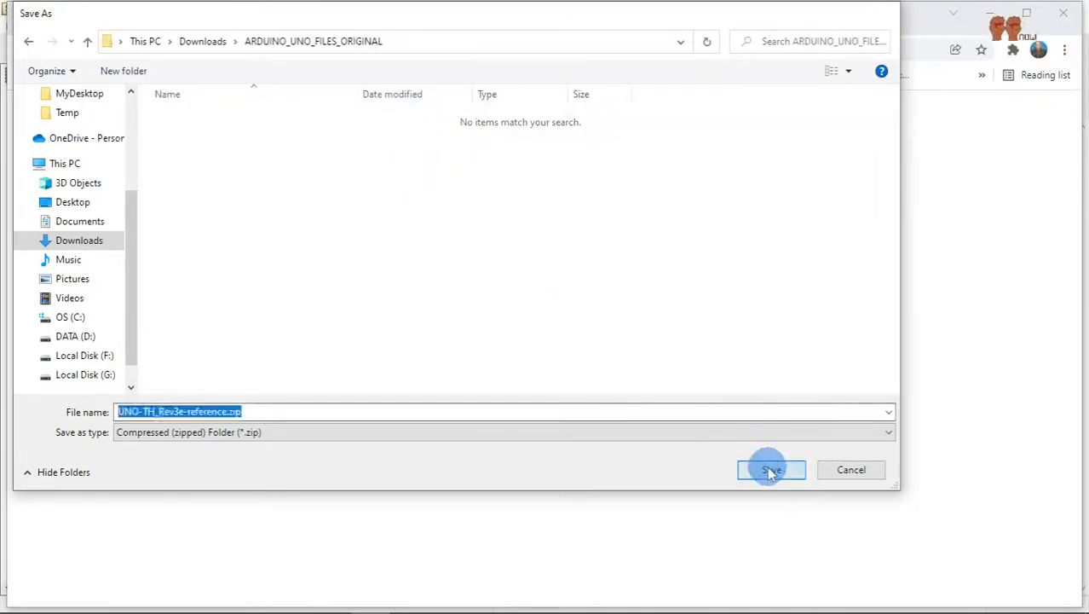
- Save UNO-TH_Rev3e-reference.zip into the new folder, then relaunch KiCad on the 3043 Dehumidifier project
{"action": "left_click", "coordinate": [770, 468]}
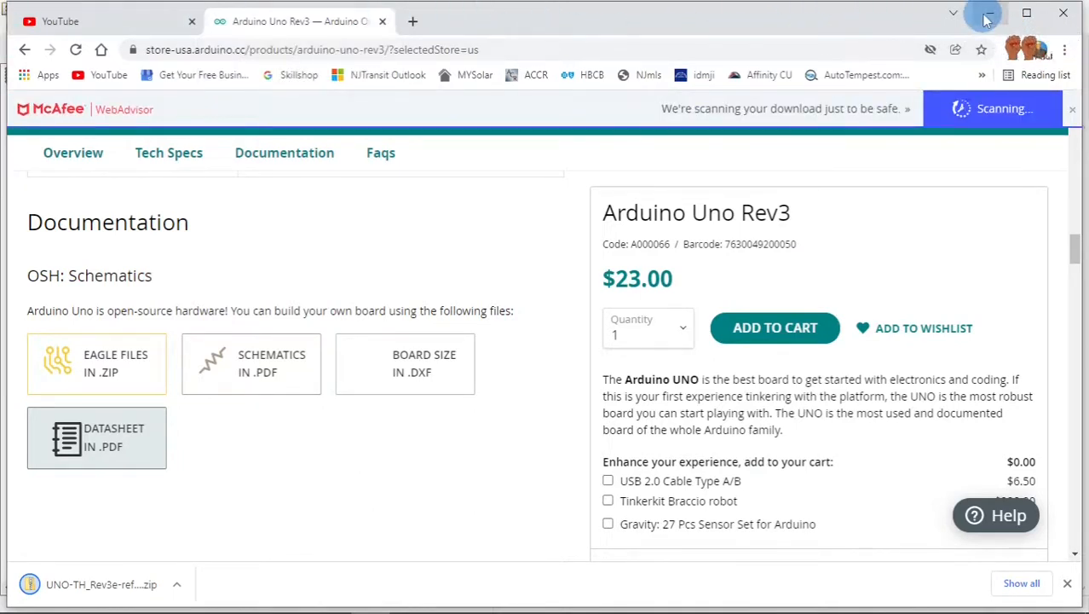
{"action": "left_click", "coordinate": [985, 15]}
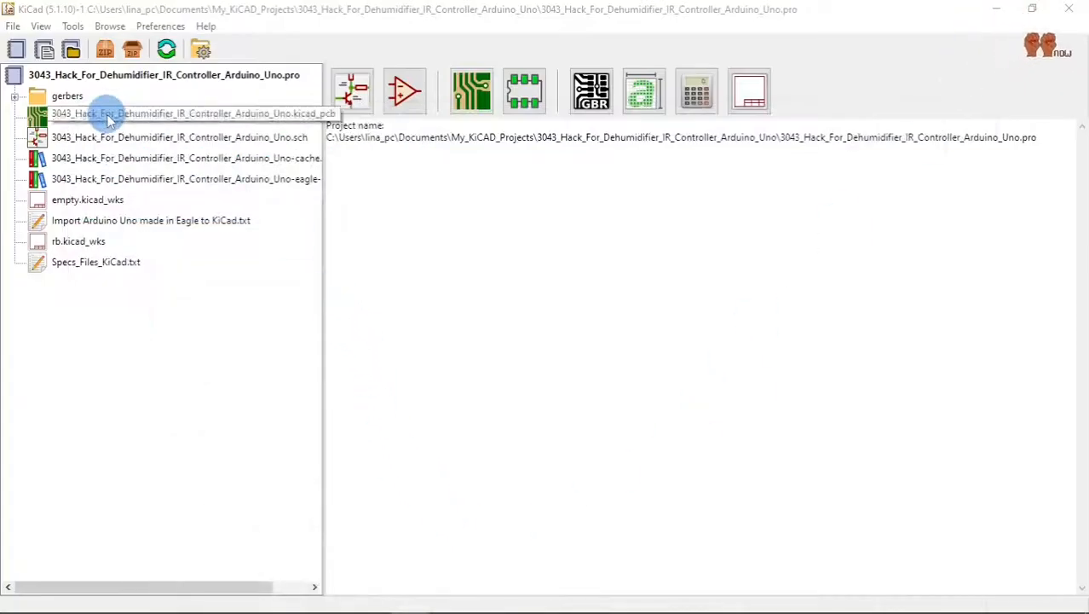
{"action": "mouse_move", "coordinate": [995, 14]}
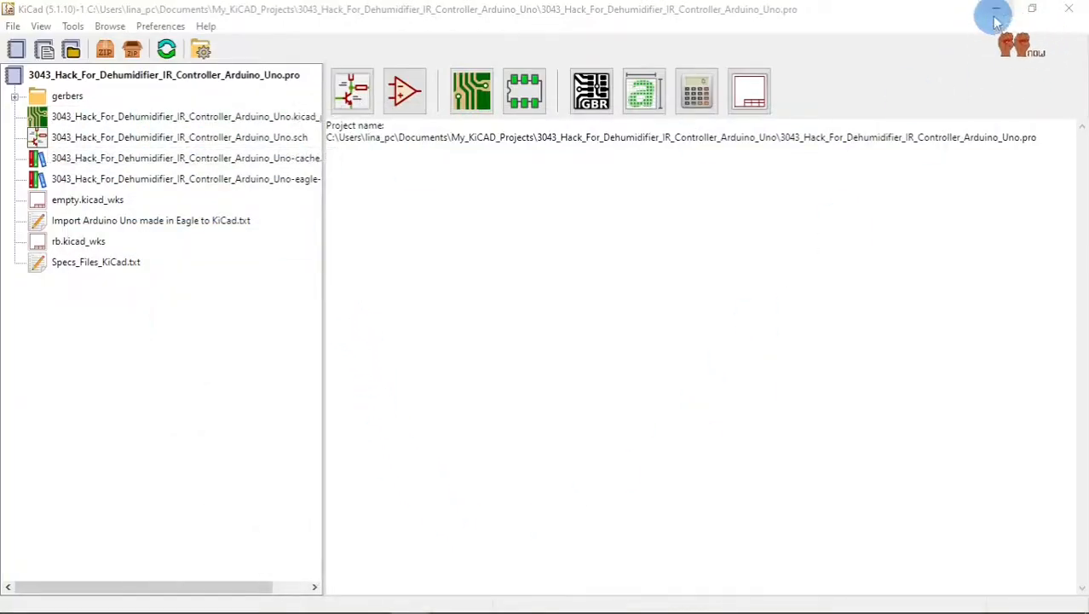
{"action": "mouse_move", "coordinate": [1070, 8]}
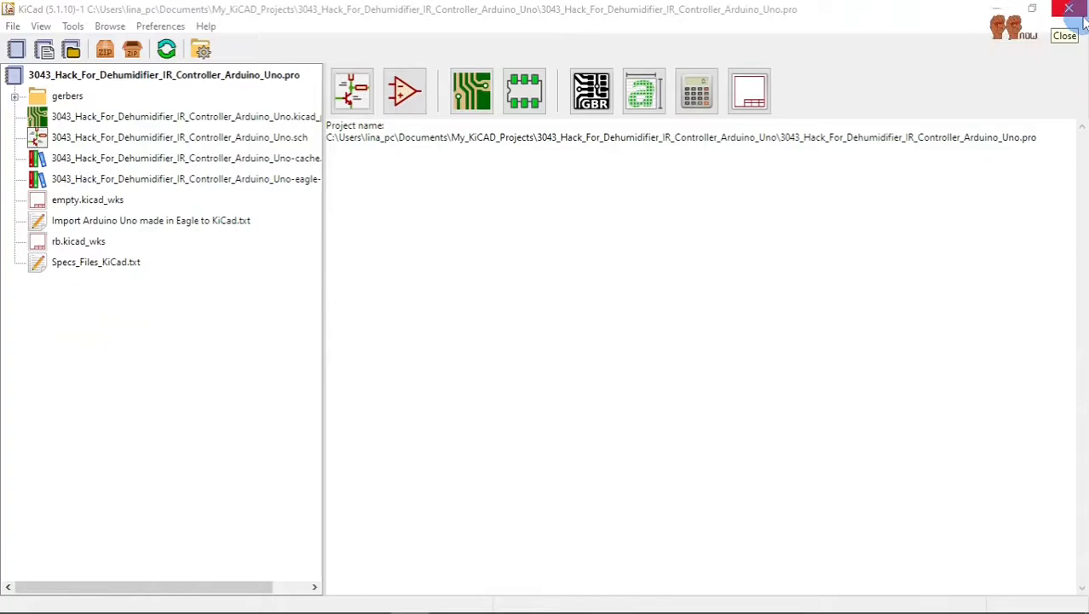
{"action": "left_click", "coordinate": [1070, 11]}
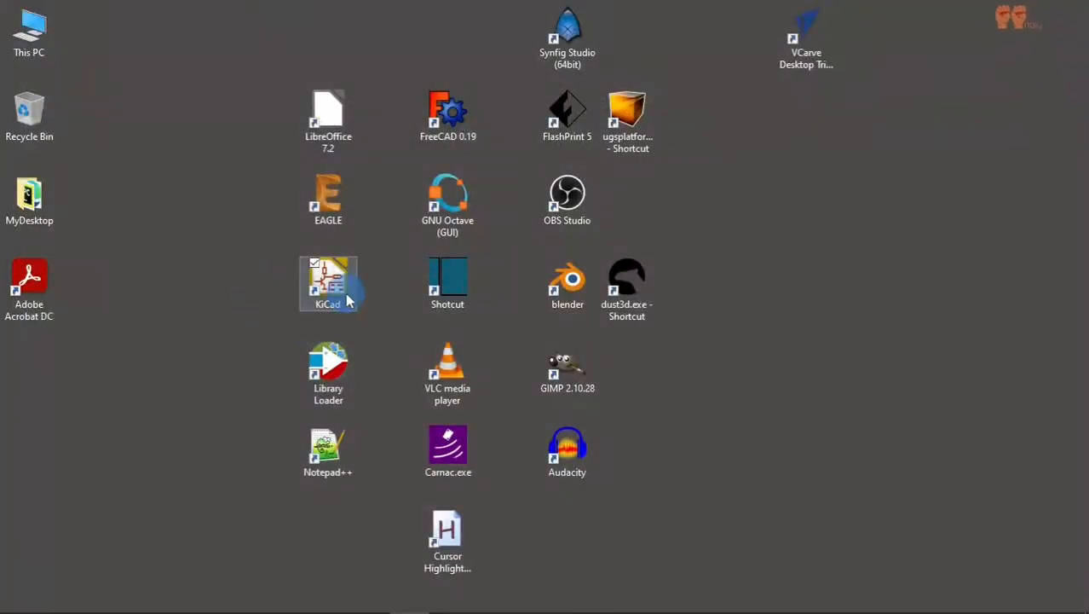
{"action": "double_click", "coordinate": [327, 281]}
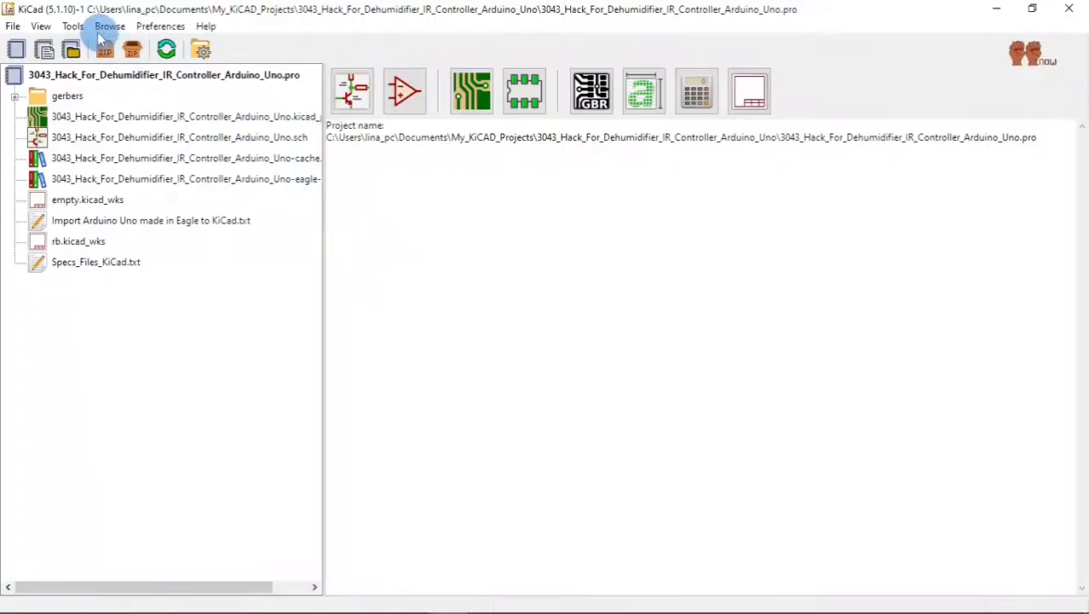
- Start a new project from template and show the User Templates tab with 2Layer Oshpark PCB
{"action": "left_click", "coordinate": [14, 26]}
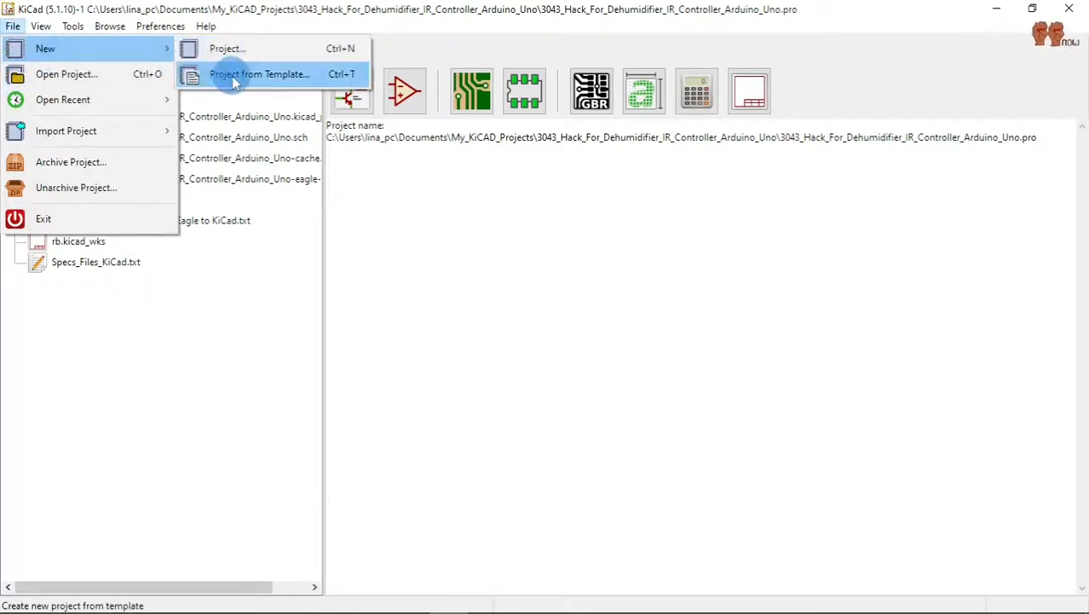
{"action": "left_click", "coordinate": [259, 73]}
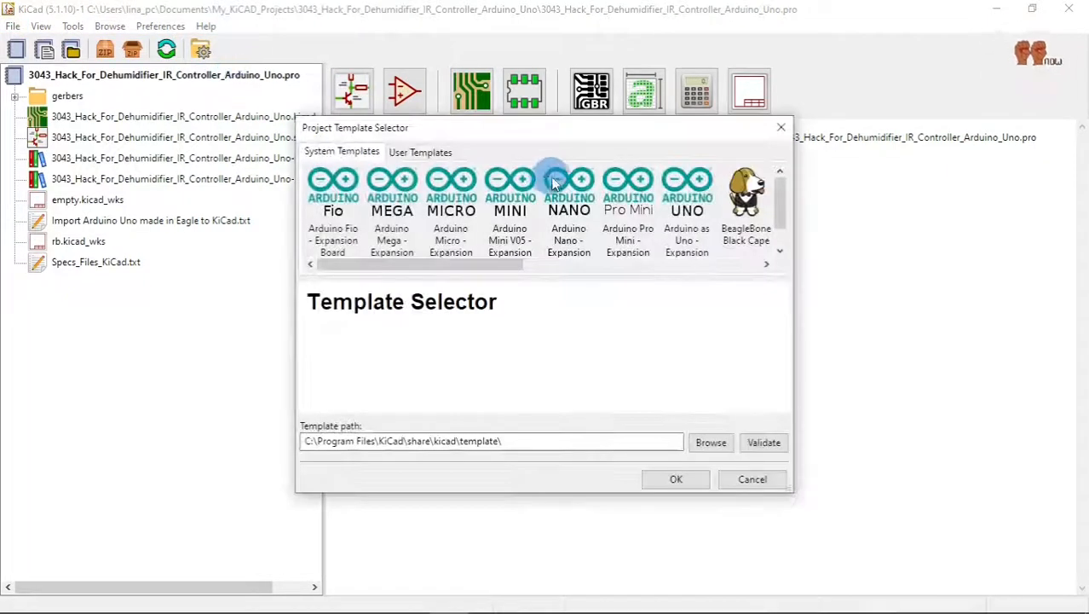
{"action": "left_click", "coordinate": [419, 152]}
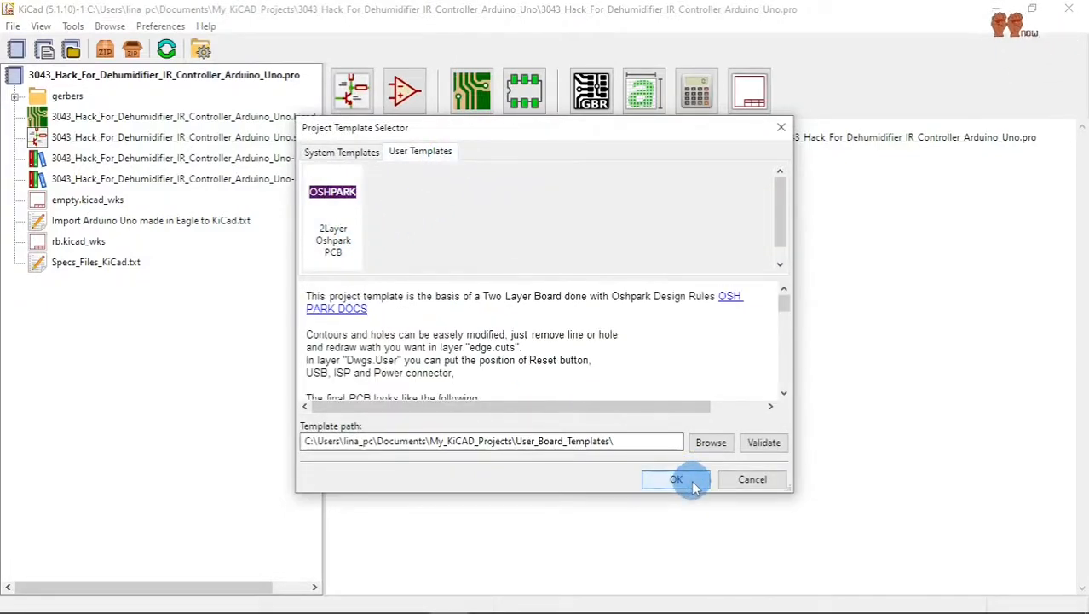
- Create the 3044_Arnuino_Uno_Import project from the template in the My_KiCAD_Projects folder
{"action": "left_click", "coordinate": [675, 478]}
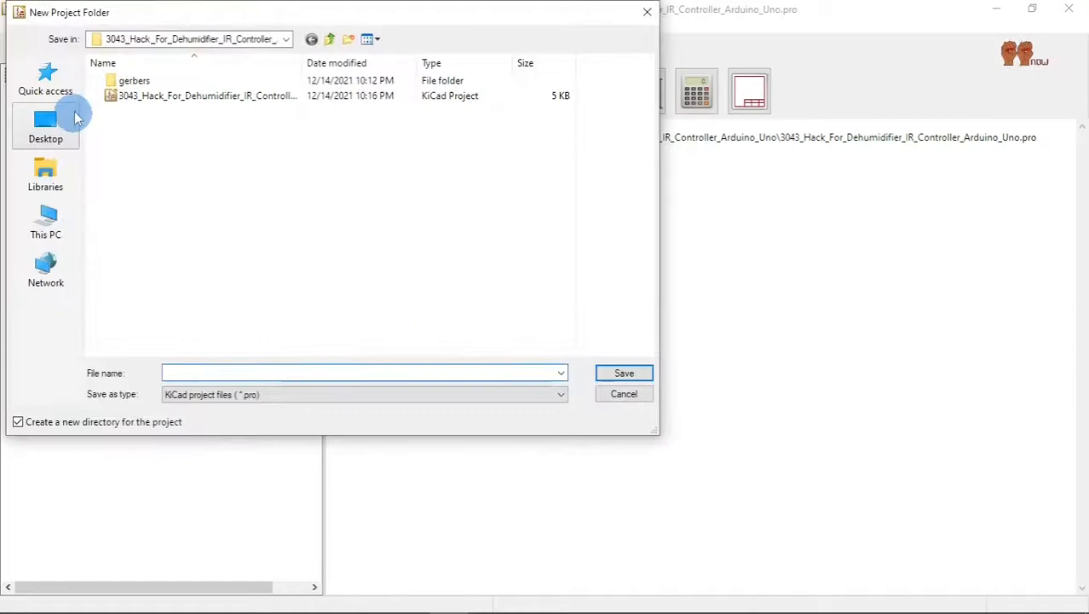
{"action": "left_click", "coordinate": [329, 39]}
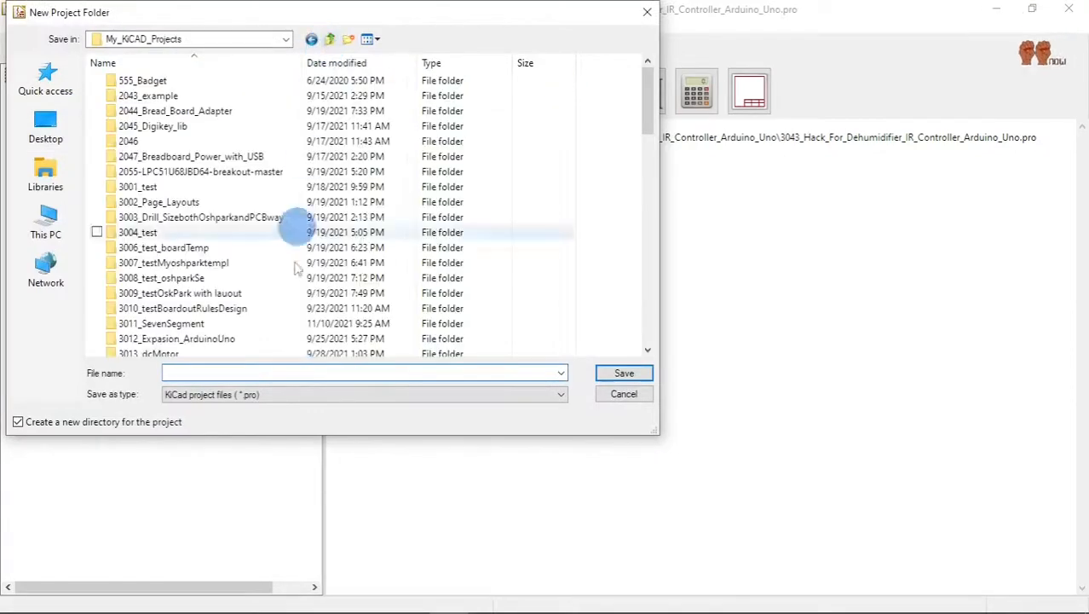
{"action": "scroll", "scroll_direction": "down", "scroll_amount": 3}
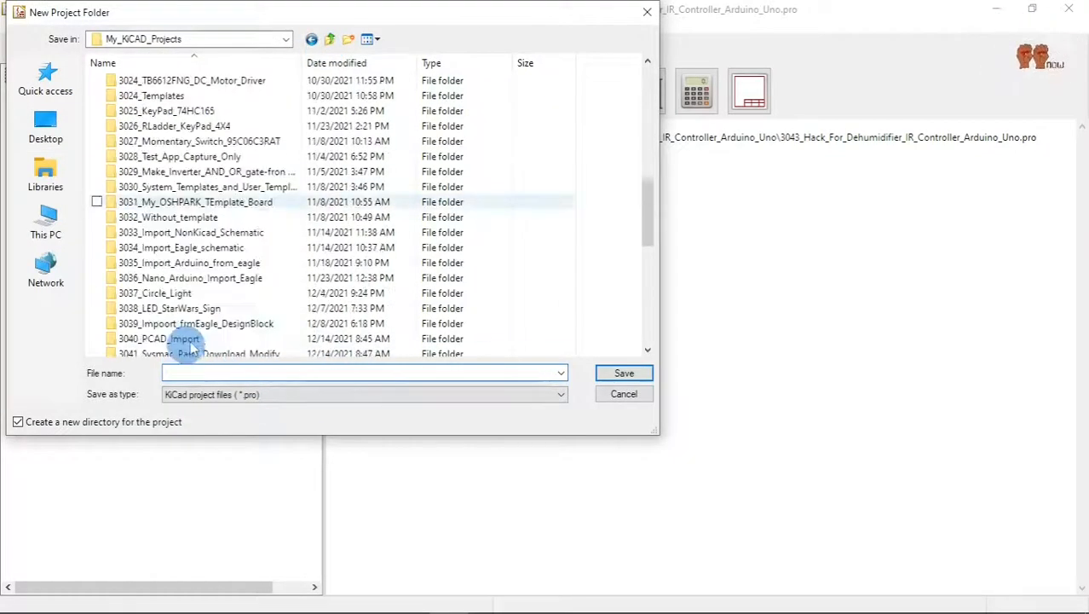
{"action": "scroll", "scroll_direction": "down", "scroll_amount": 3}
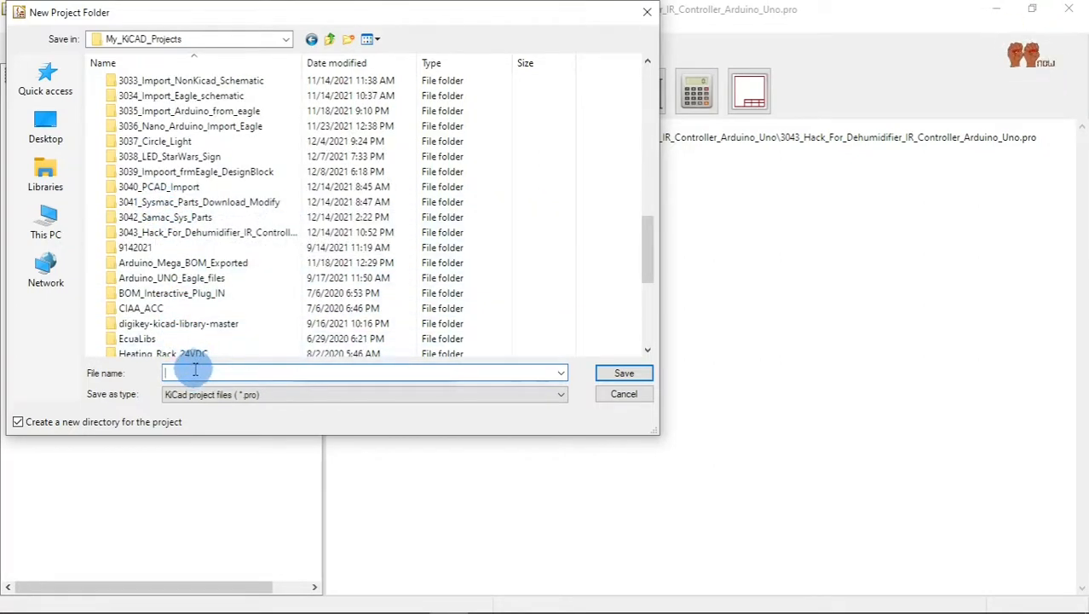
{"action": "type", "text": "3044_Arduino"}
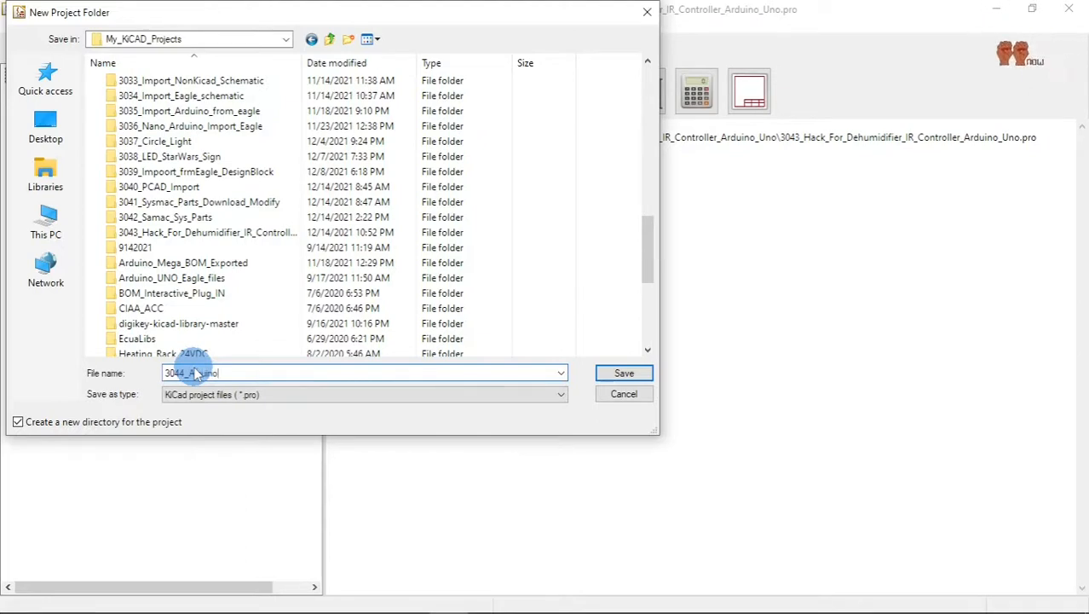
{"action": "left_click", "coordinate": [624, 371]}
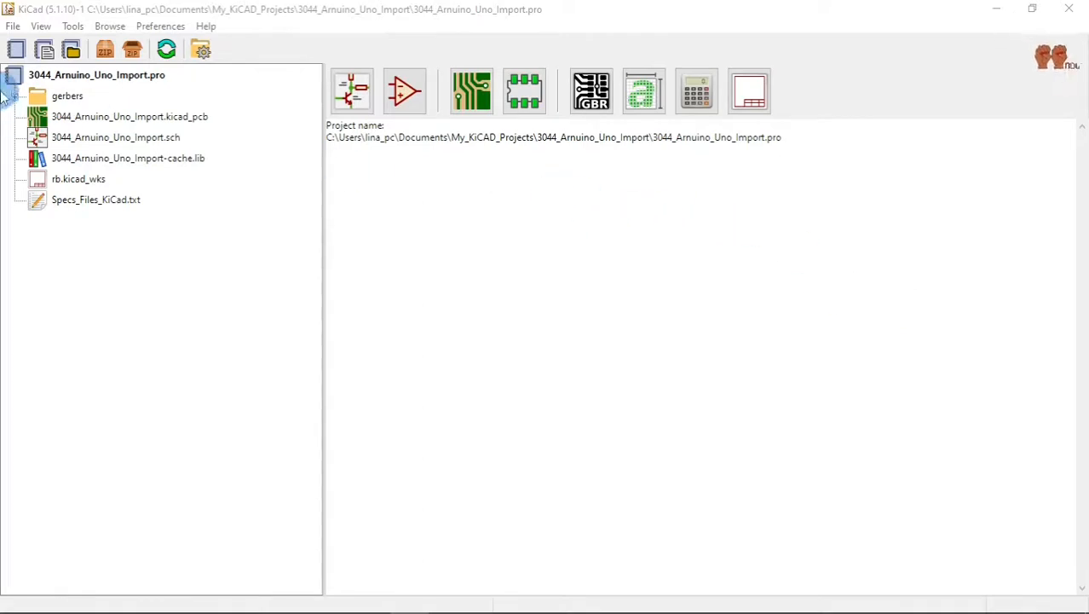
{"action": "mouse_move", "coordinate": [855, 16]}
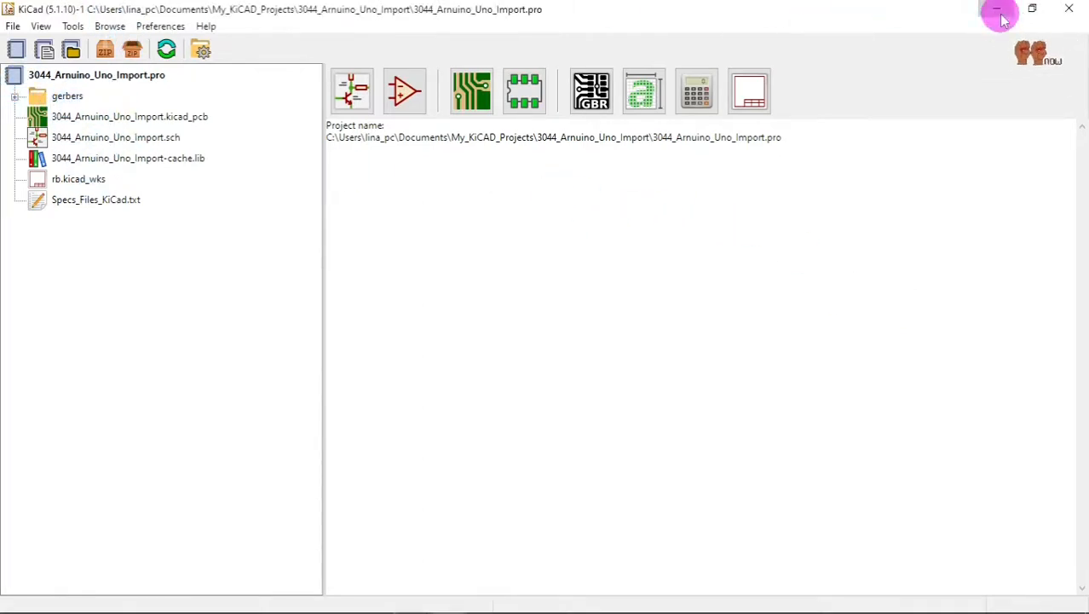
- Show the downloaded UNO-TH_Rev3e-reference.zip in its Downloads folder from Chrome
{"action": "left_click", "coordinate": [999, 9]}
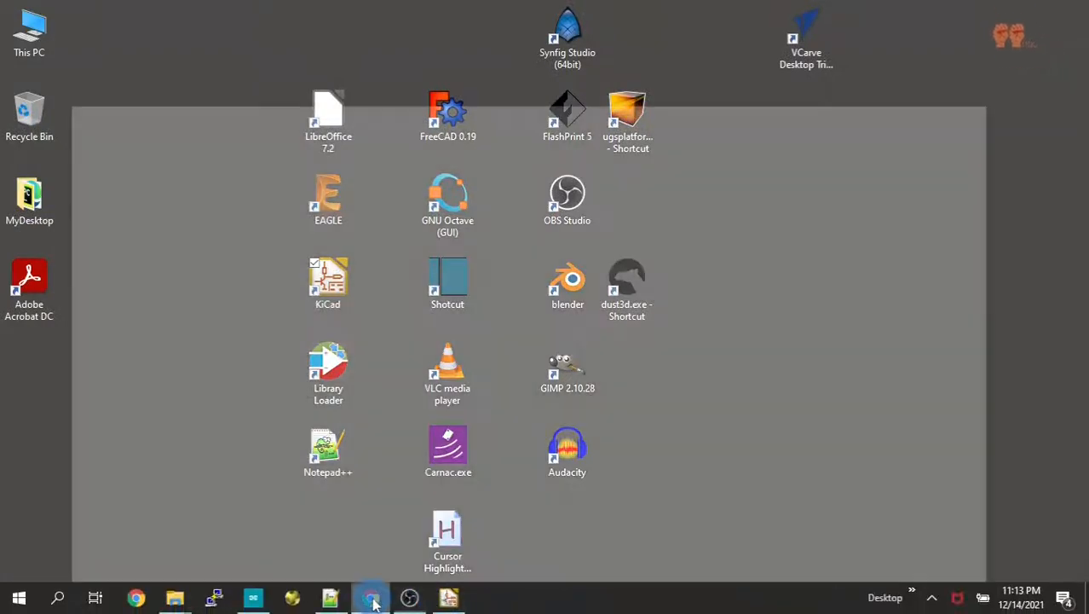
{"action": "left_click", "coordinate": [136, 596]}
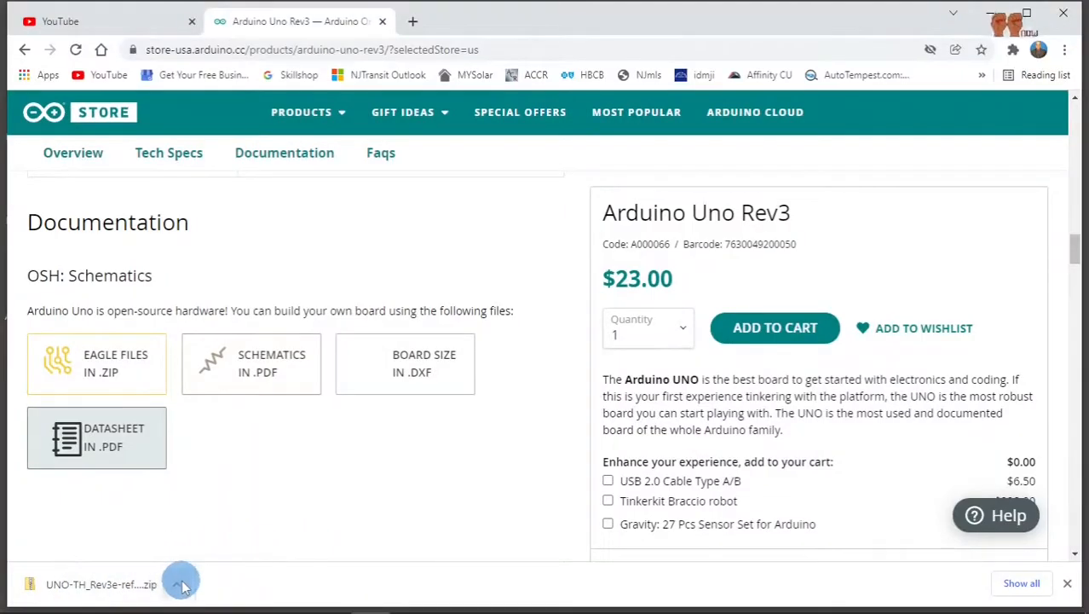
{"action": "left_click", "coordinate": [180, 583]}
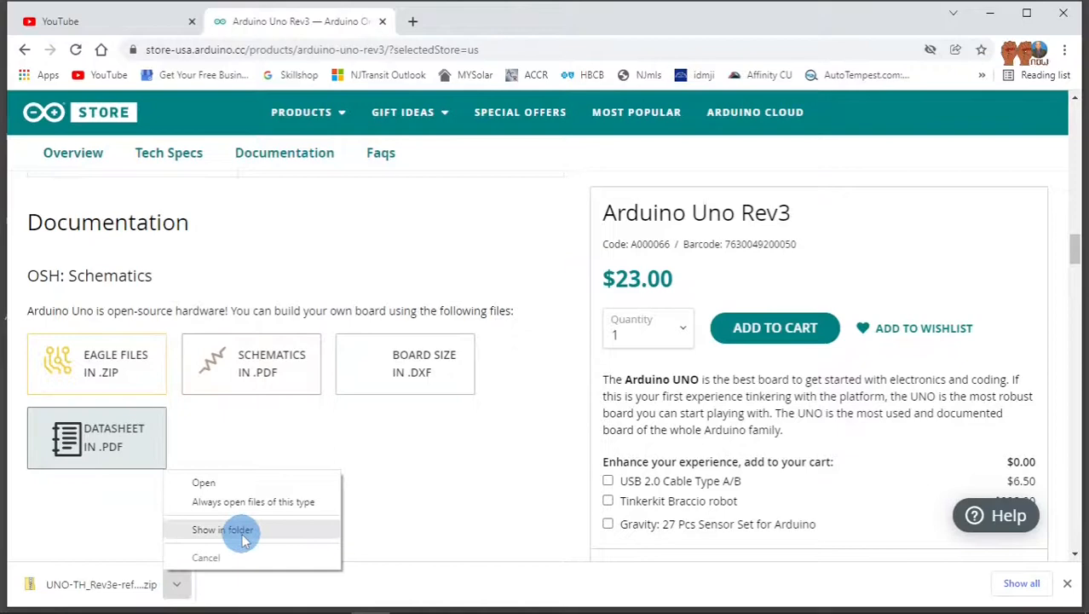
{"action": "left_click", "coordinate": [221, 528]}
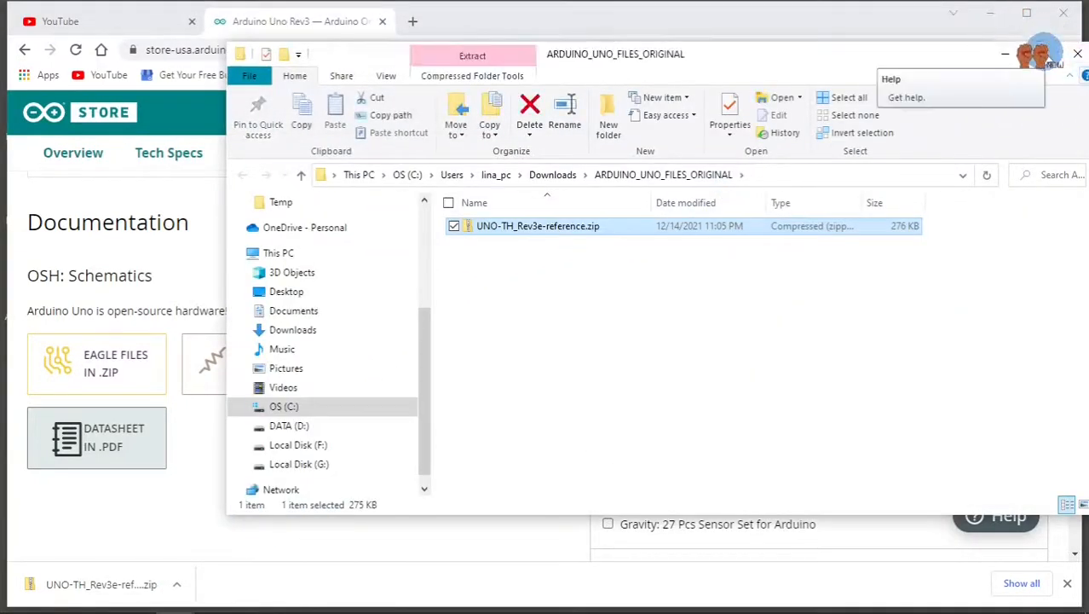
- Extract UNO-TH_Rev3e-reference.zip into the suggested folder of the same name
{"action": "right_click", "coordinate": [537, 225]}
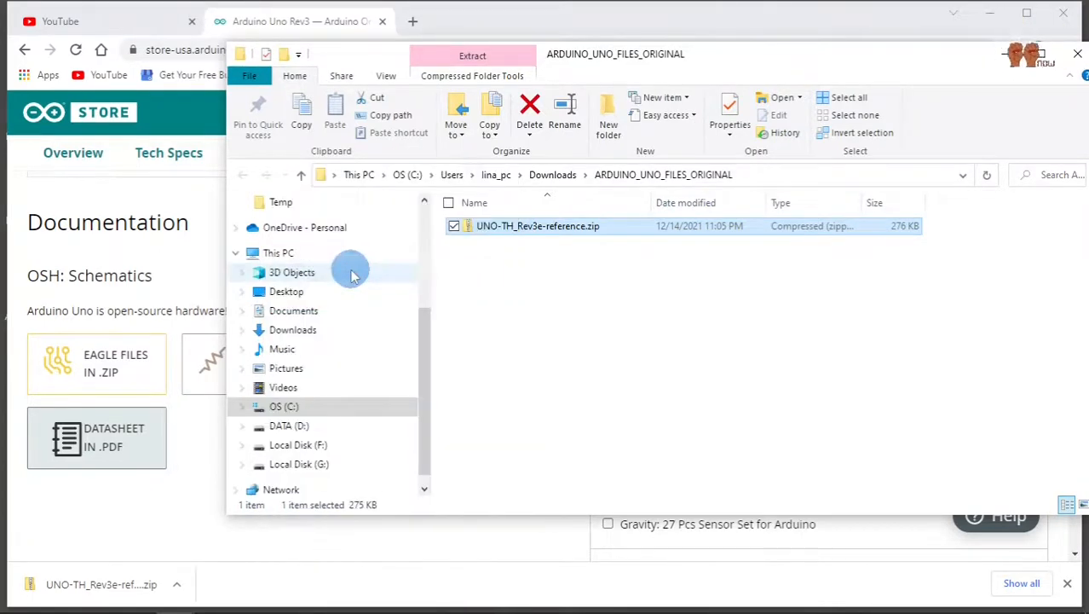
{"action": "left_click", "coordinate": [472, 55]}
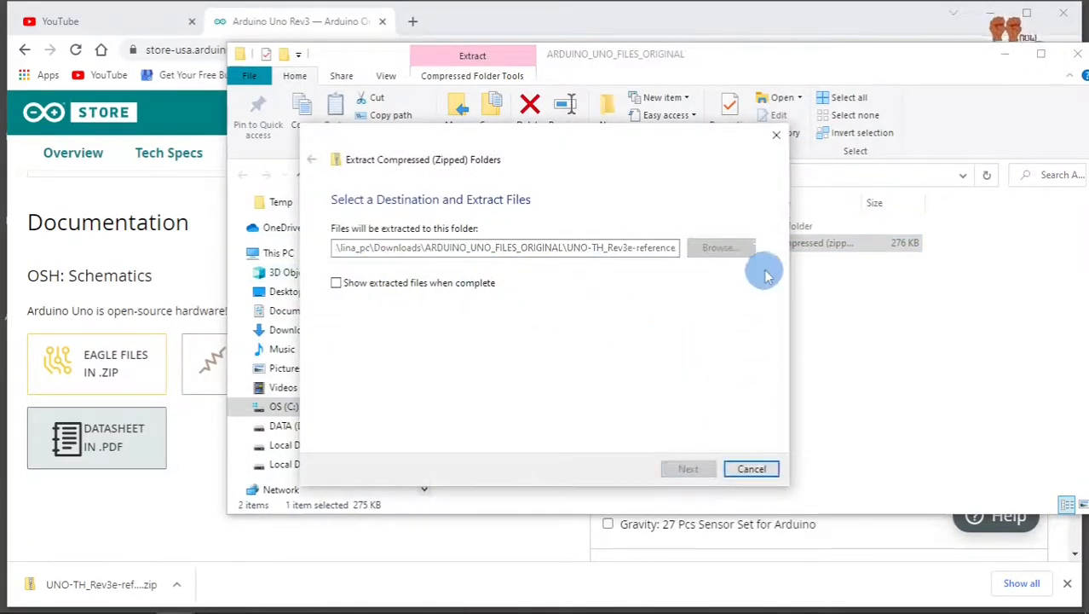
{"action": "left_click", "coordinate": [689, 469]}
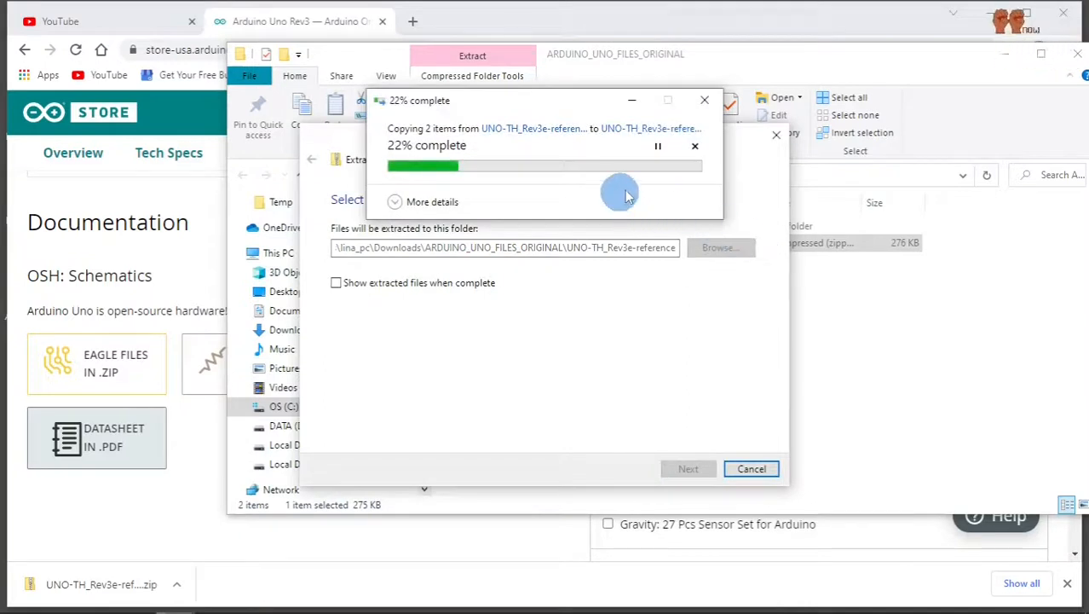
{"action": "mouse_move", "coordinate": [675, 331]}
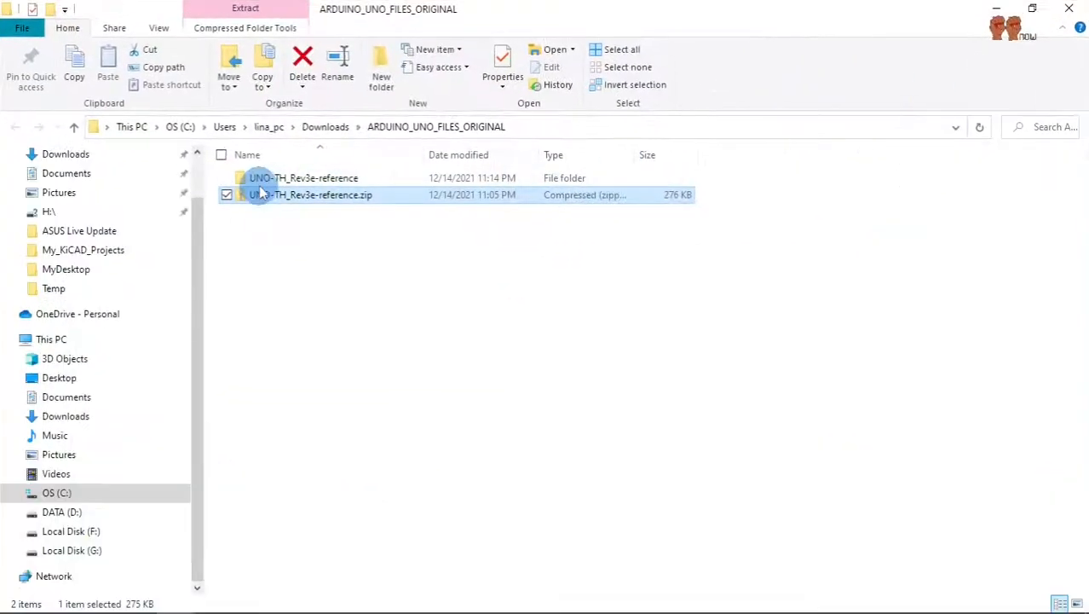
- Open the extracted UNO-TH_Rev3e-reference folder holding the Eagle .brd and .sch files
{"action": "double_click", "coordinate": [303, 178]}
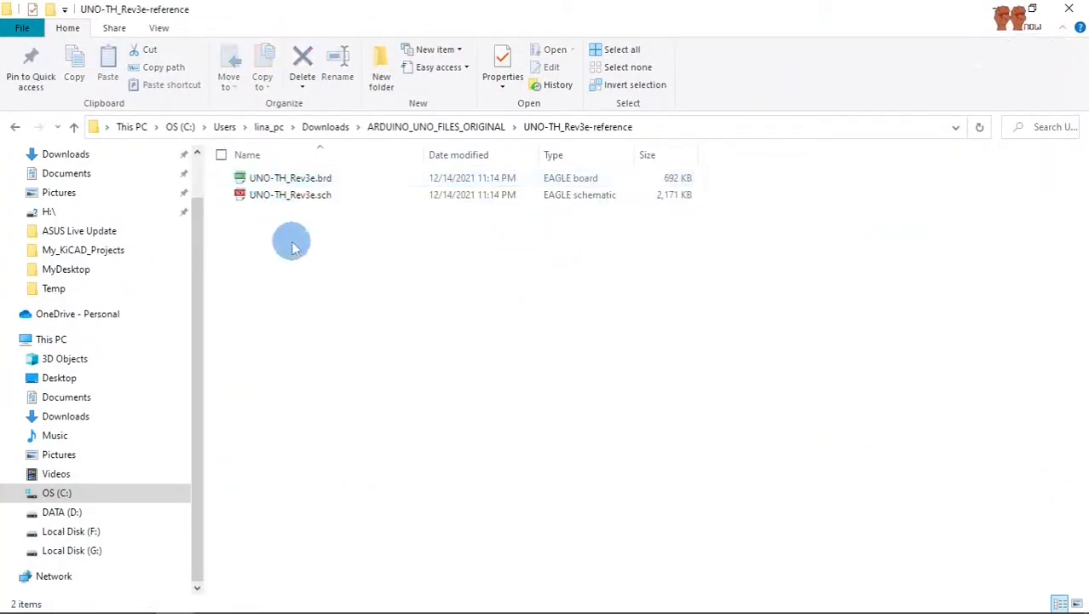
{"action": "left_click", "coordinate": [290, 194]}
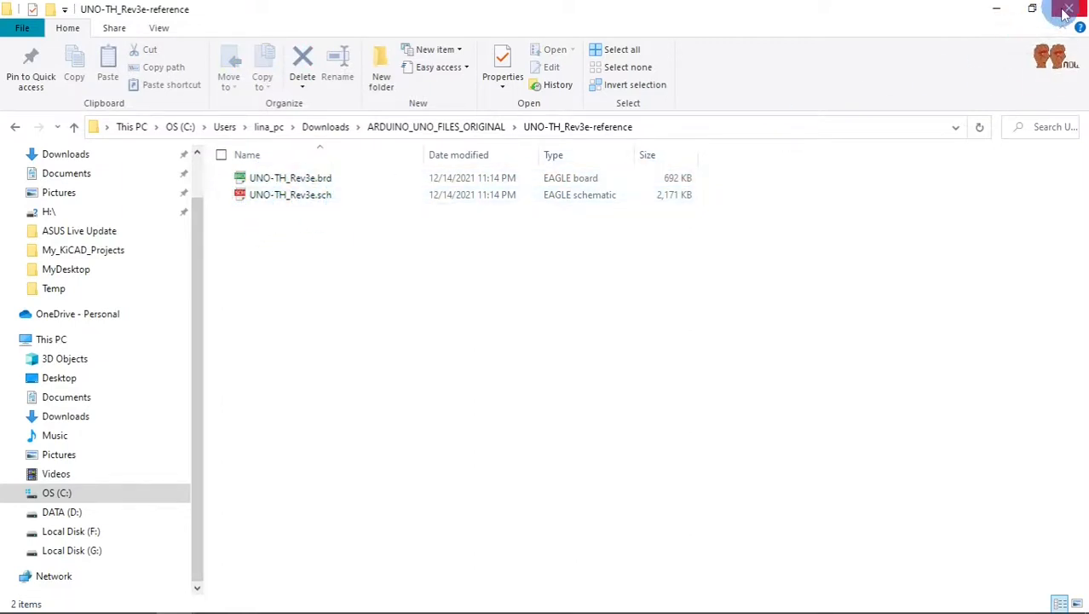
{"action": "mouse_move", "coordinate": [1069, 11]}
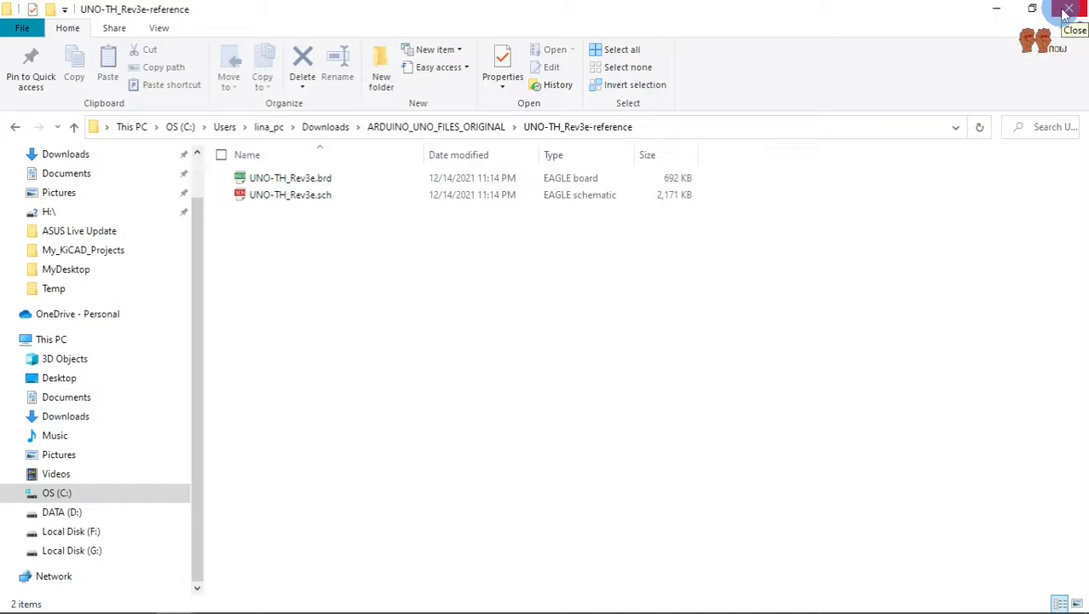
{"action": "mouse_move", "coordinate": [1065, 13]}
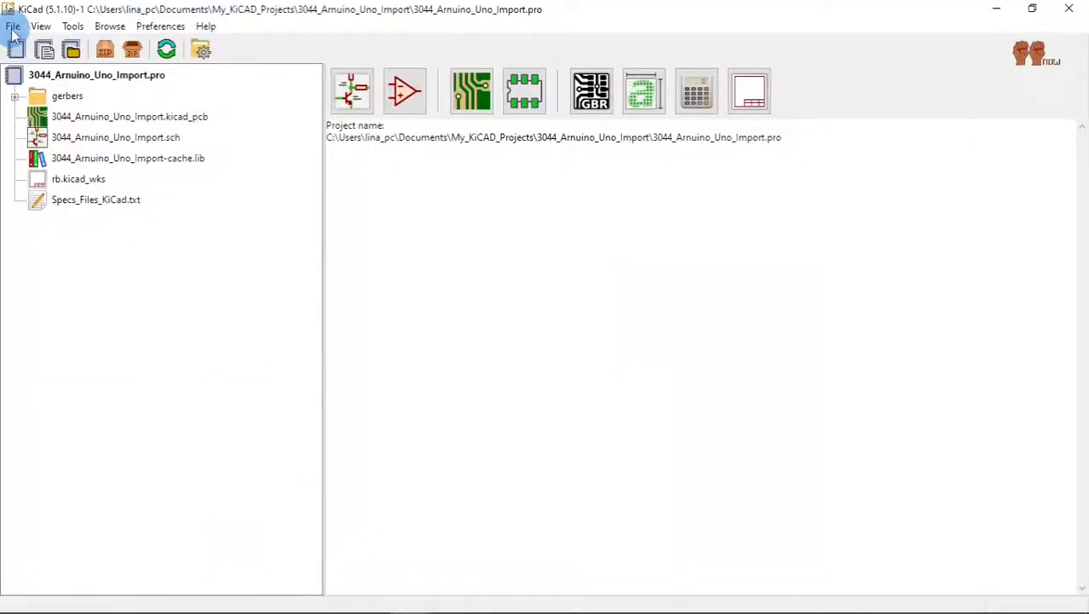
- Open the empty 3044_Arnuino_Uno_Import.sch in Eeschema from the project tree
{"action": "left_click", "coordinate": [13, 25]}
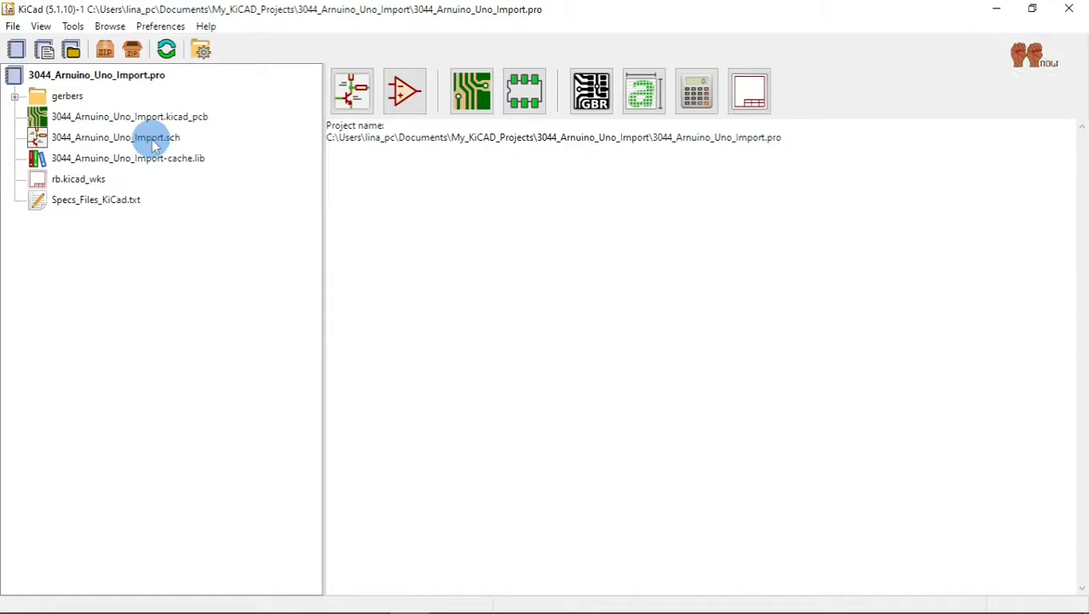
{"action": "double_click", "coordinate": [116, 136]}
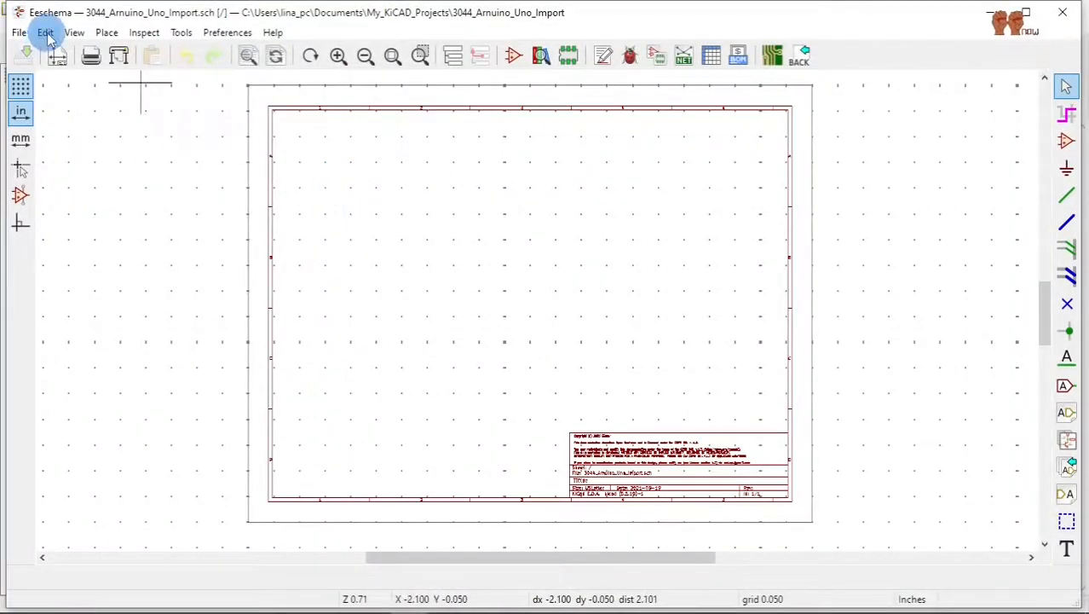
- Import the Eagle schematic UNO-TH_Rev3e.sch from the reference folder onto the sheet
{"action": "left_click", "coordinate": [17, 32]}
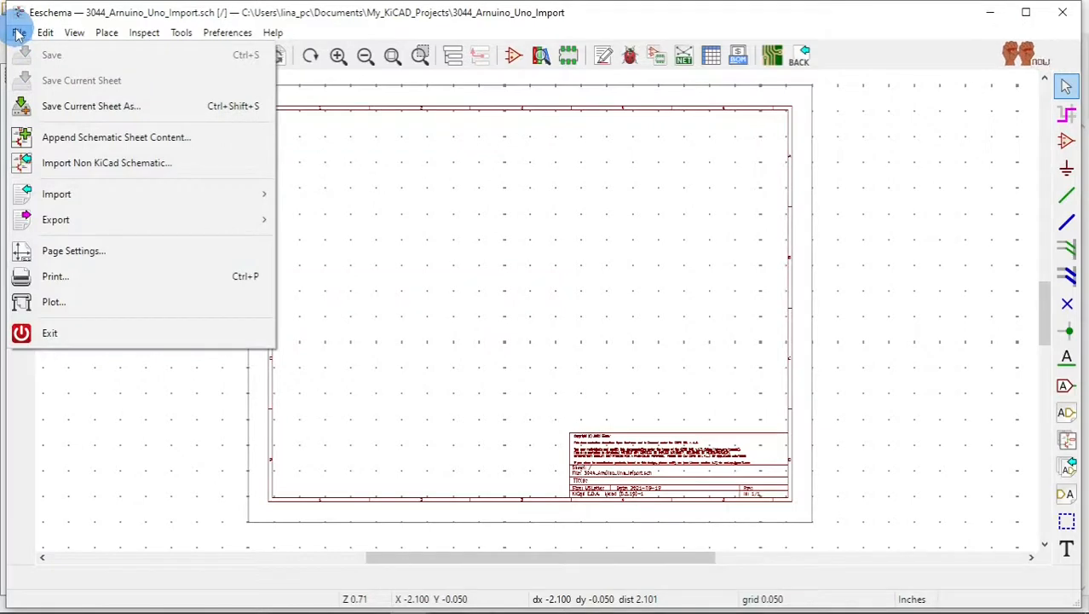
{"action": "mouse_move", "coordinate": [70, 163]}
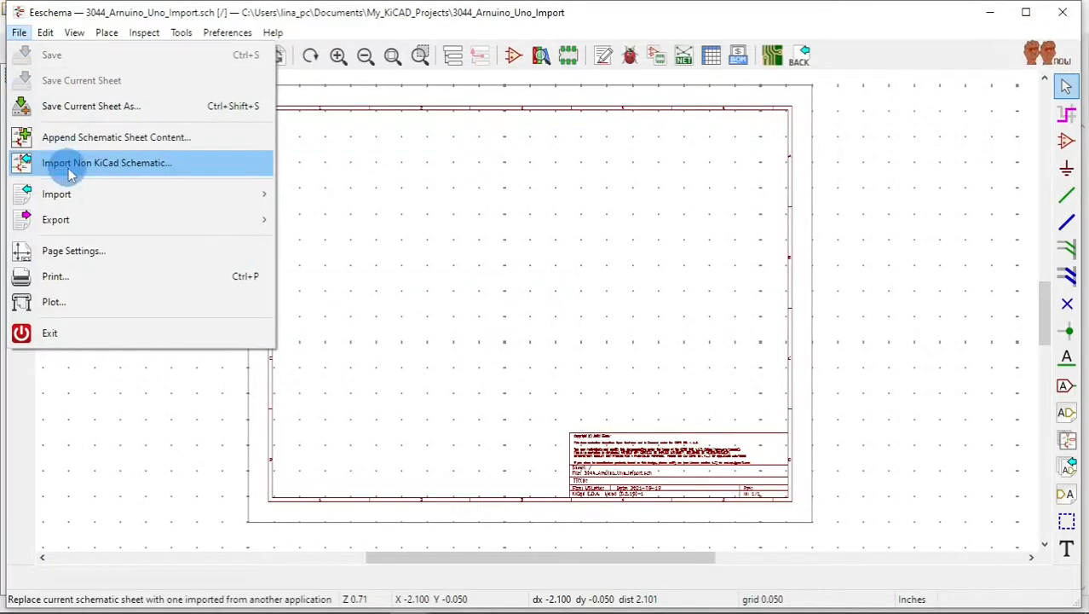
{"action": "left_click", "coordinate": [106, 162]}
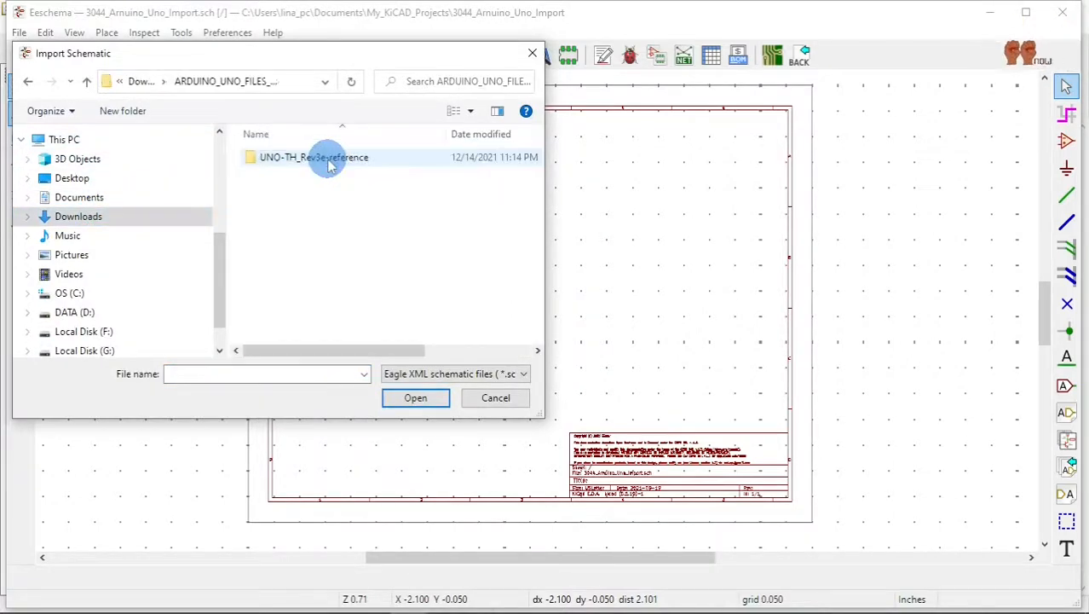
{"action": "double_click", "coordinate": [313, 157]}
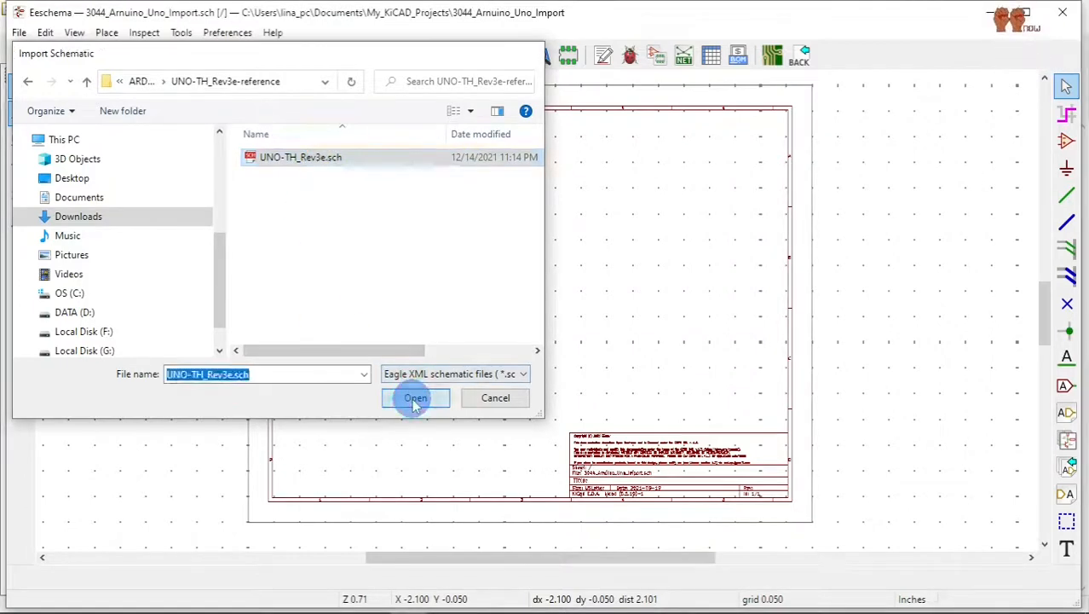
{"action": "left_click", "coordinate": [416, 397]}
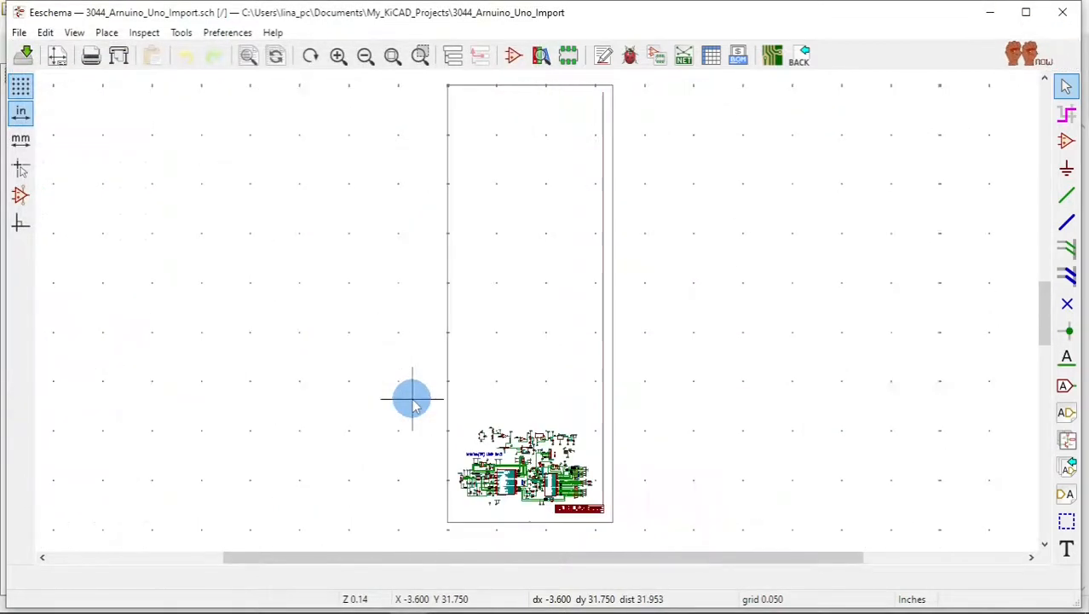
{"action": "mouse_move", "coordinate": [514, 353]}
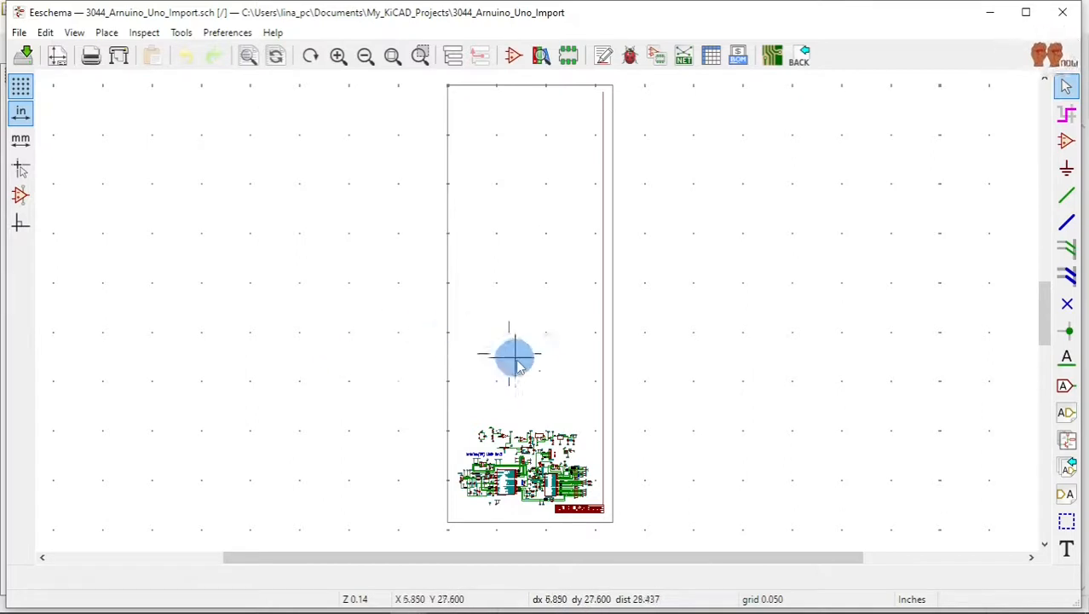
{"action": "mouse_move", "coordinate": [583, 469]}
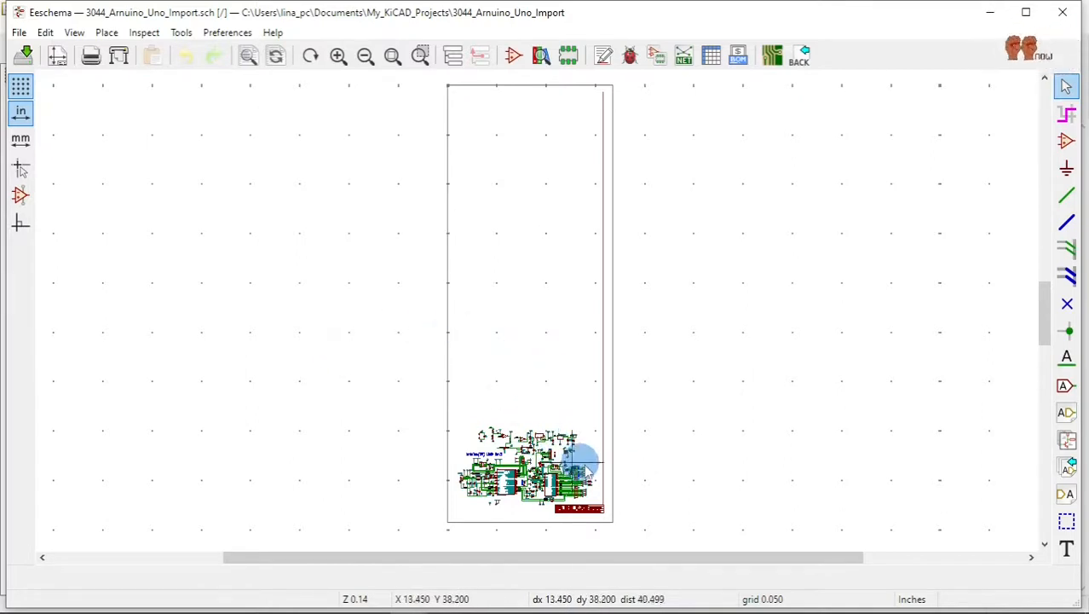
- Block-move the imported Arduino circuit so it sits inside the sheet border
{"action": "scroll", "scroll_direction": "down", "scroll_amount": 3}
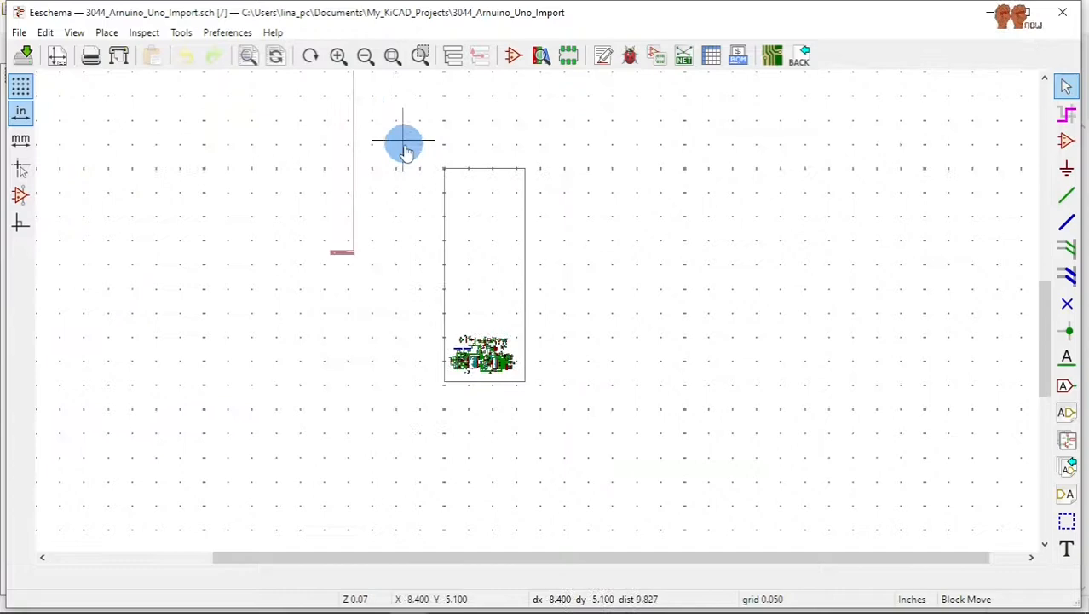
{"action": "left_click_drag", "start_coordinate": [400, 143], "coordinate": [491, 238]}
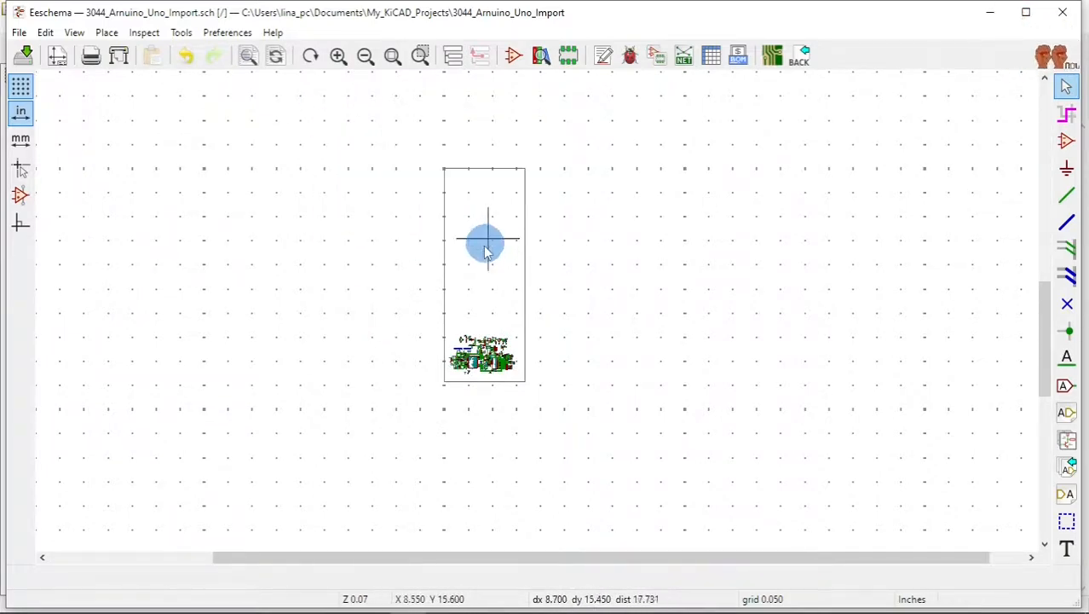
{"action": "left_click_drag", "start_coordinate": [486, 242], "coordinate": [610, 270]}
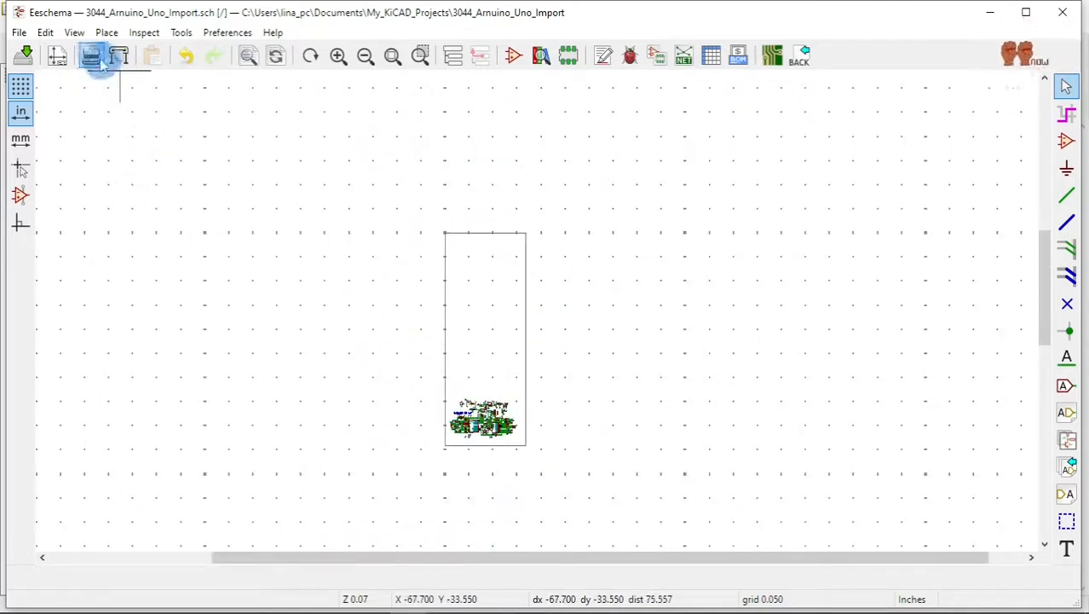
{"action": "mouse_move", "coordinate": [119, 55]}
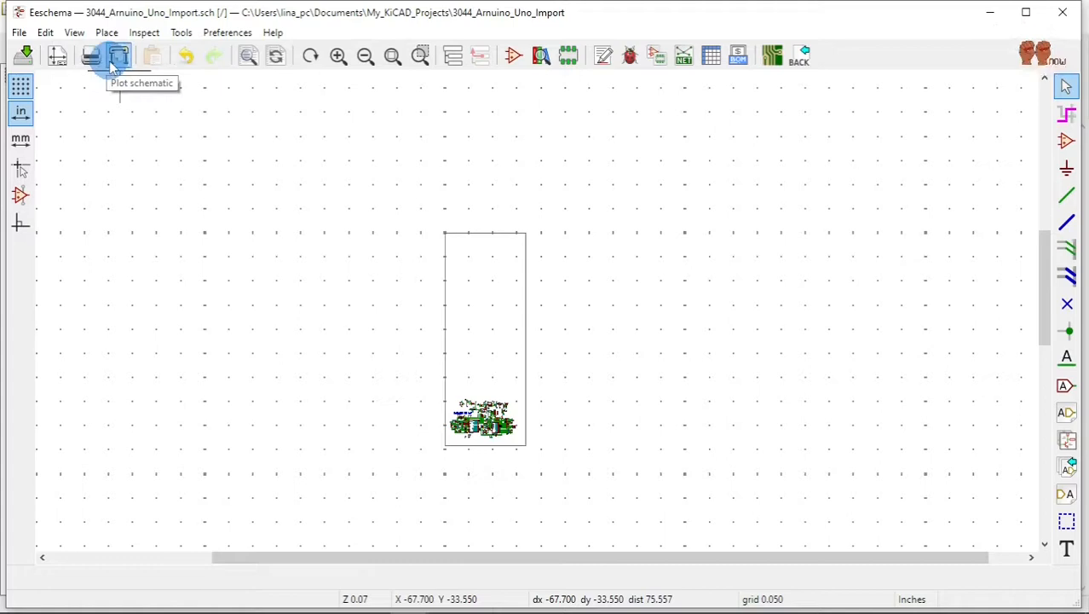
{"action": "mouse_move", "coordinate": [58, 55]}
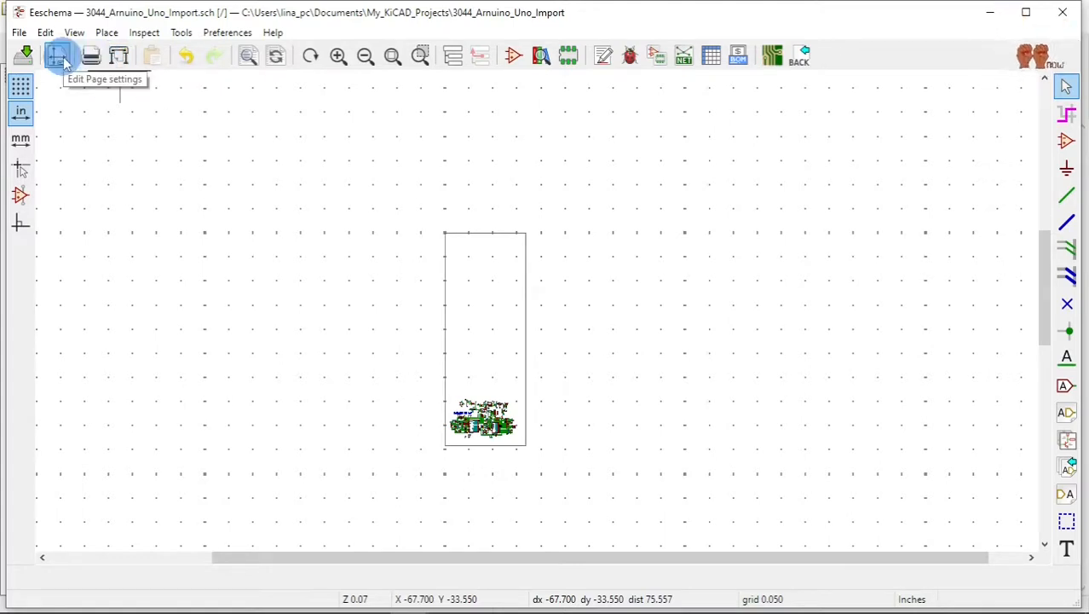
- Set the page to USLedger 11x17in paper with Landscape orientation in Page Settings
{"action": "left_click", "coordinate": [58, 54]}
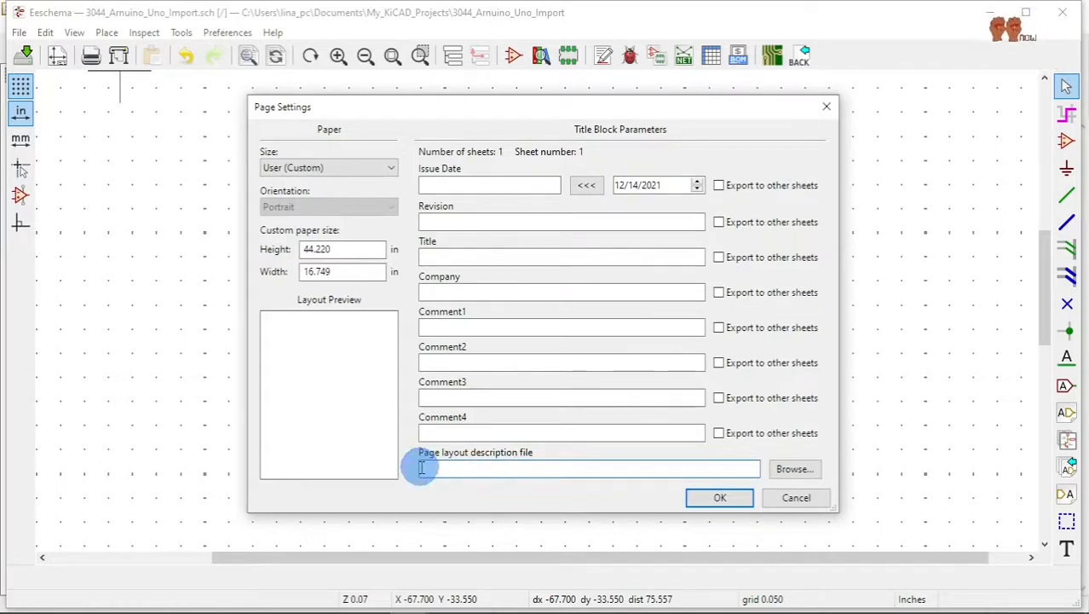
{"action": "left_click", "coordinate": [328, 167]}
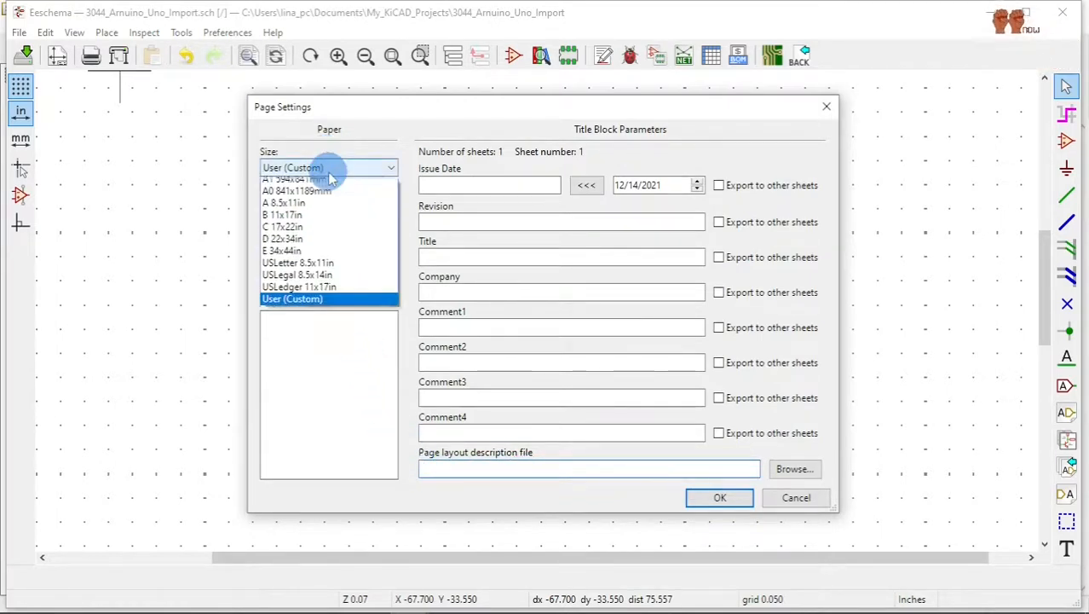
{"action": "mouse_move", "coordinate": [322, 315]}
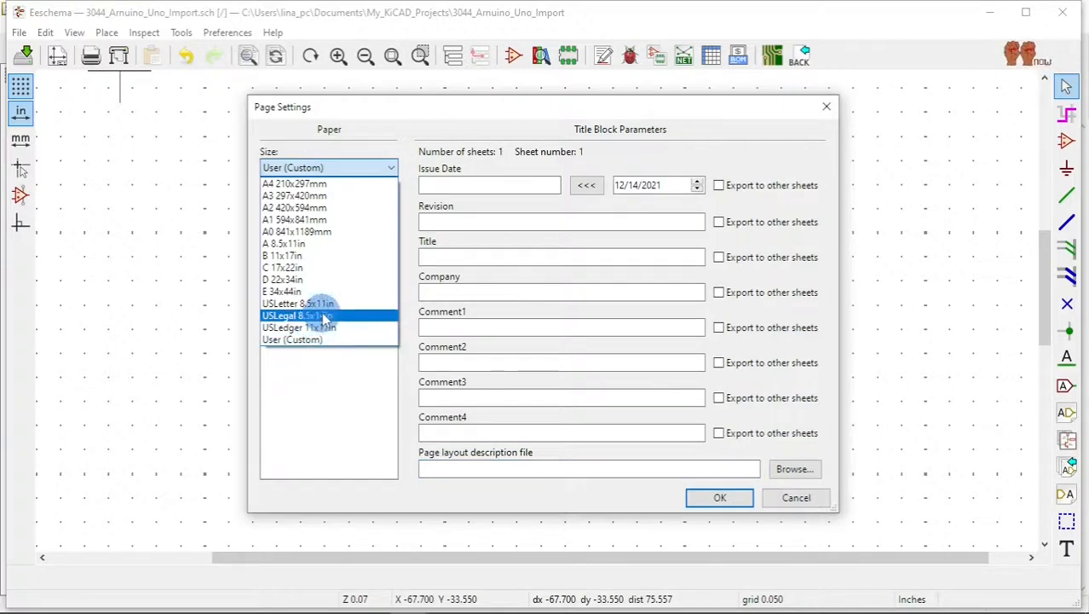
{"action": "left_click", "coordinate": [296, 303]}
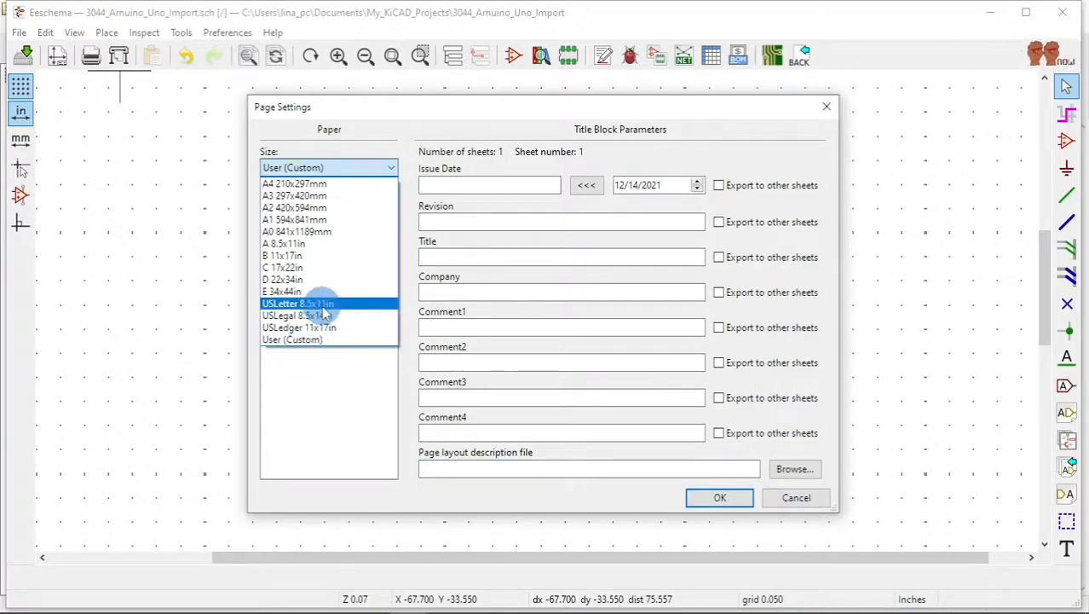
{"action": "left_click", "coordinate": [298, 327]}
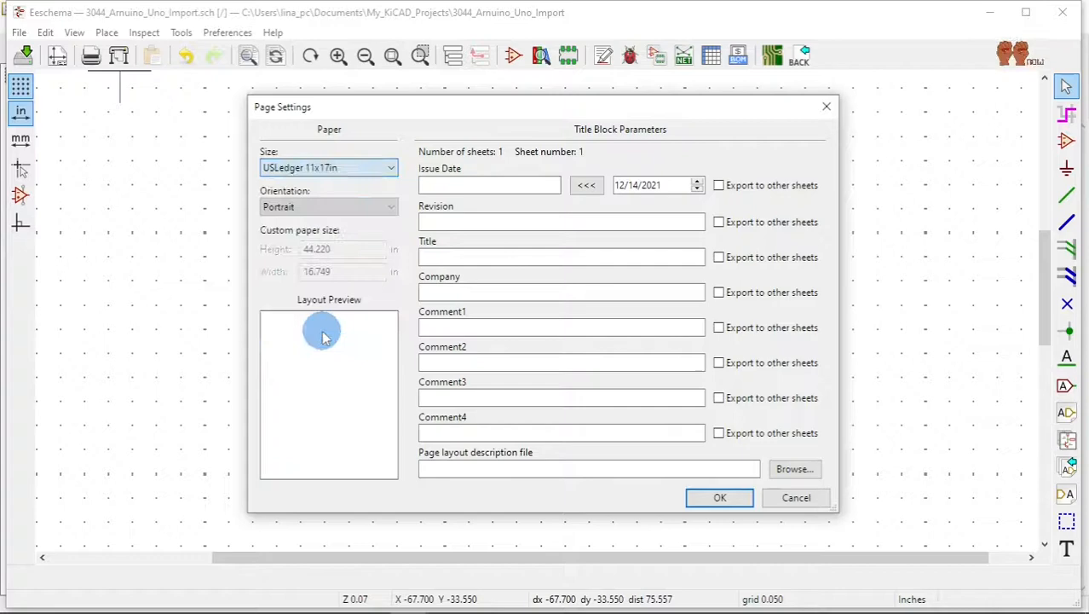
{"action": "left_click", "coordinate": [341, 206]}
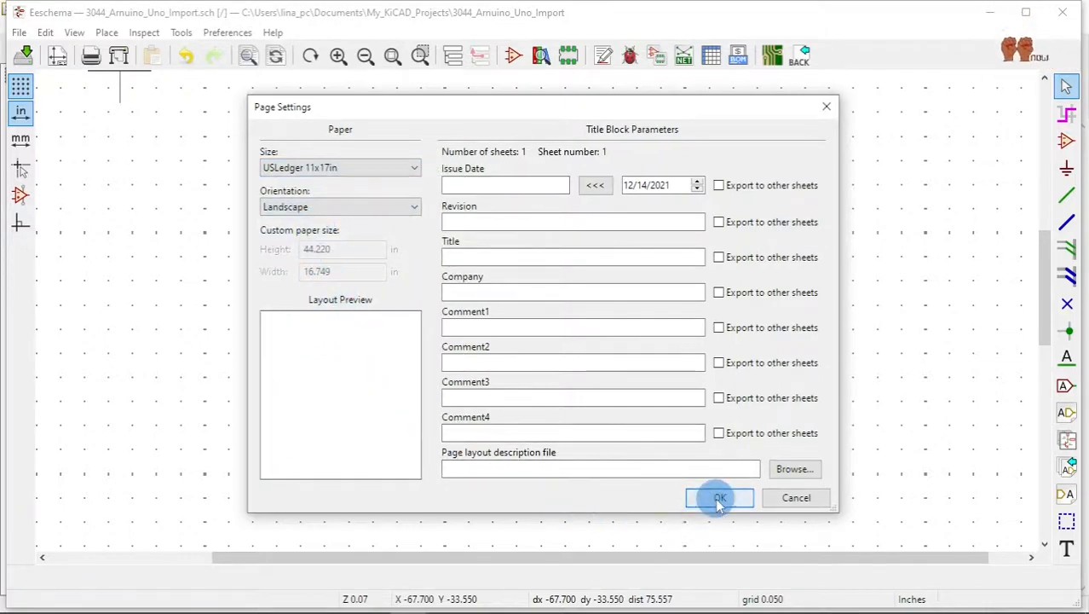
{"action": "left_click", "coordinate": [719, 498]}
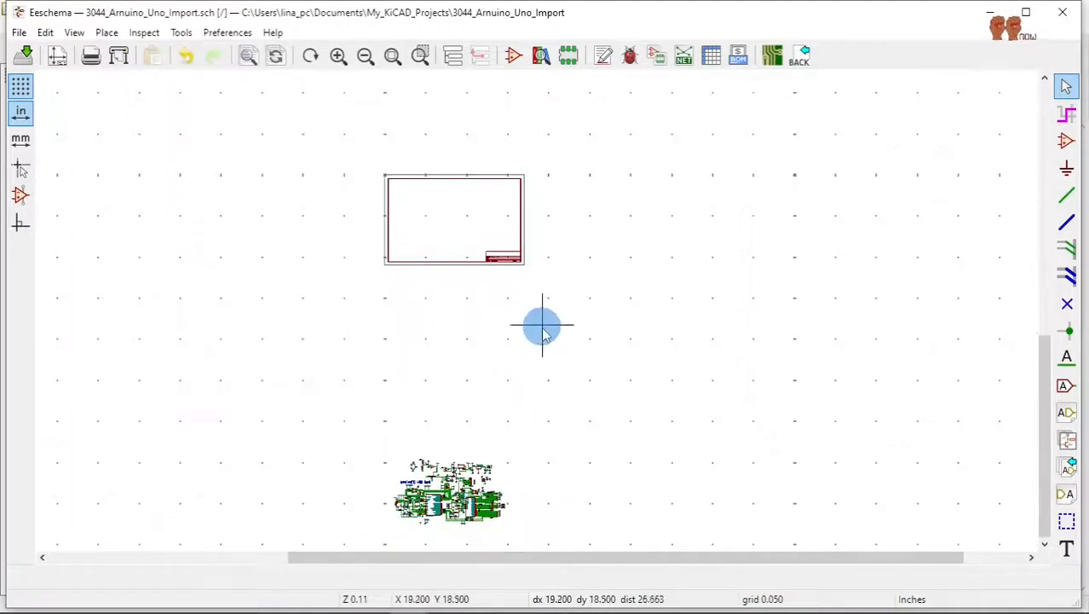
- Block-drag the imported Arduino UNO circuit into the 11x17 landscape page frame
{"action": "scroll", "scroll_direction": "down", "scroll_amount": 3}
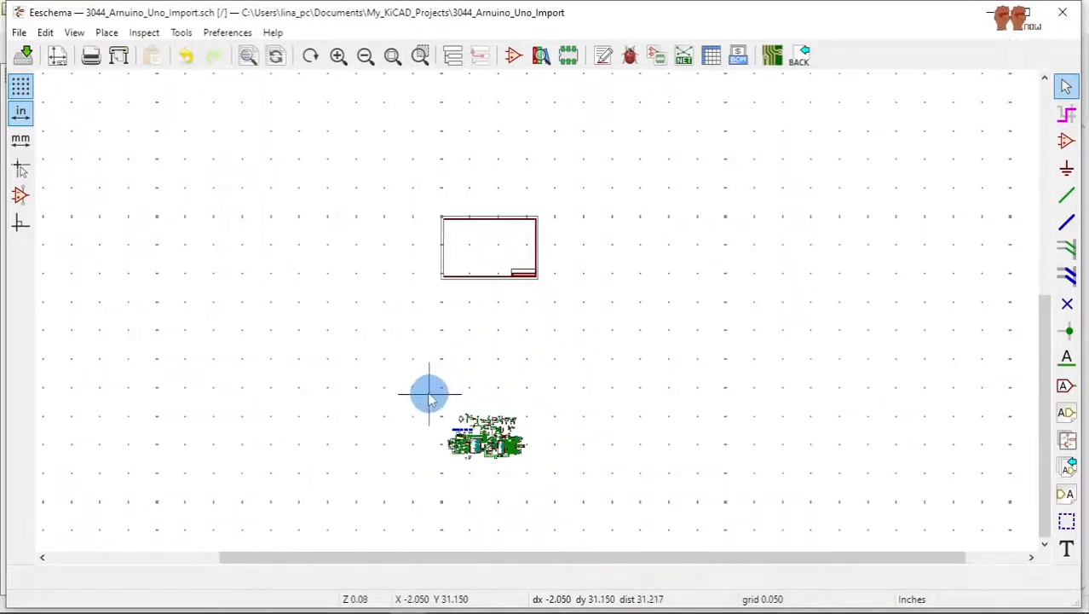
{"action": "left_click_drag", "start_coordinate": [429, 395], "coordinate": [583, 498]}
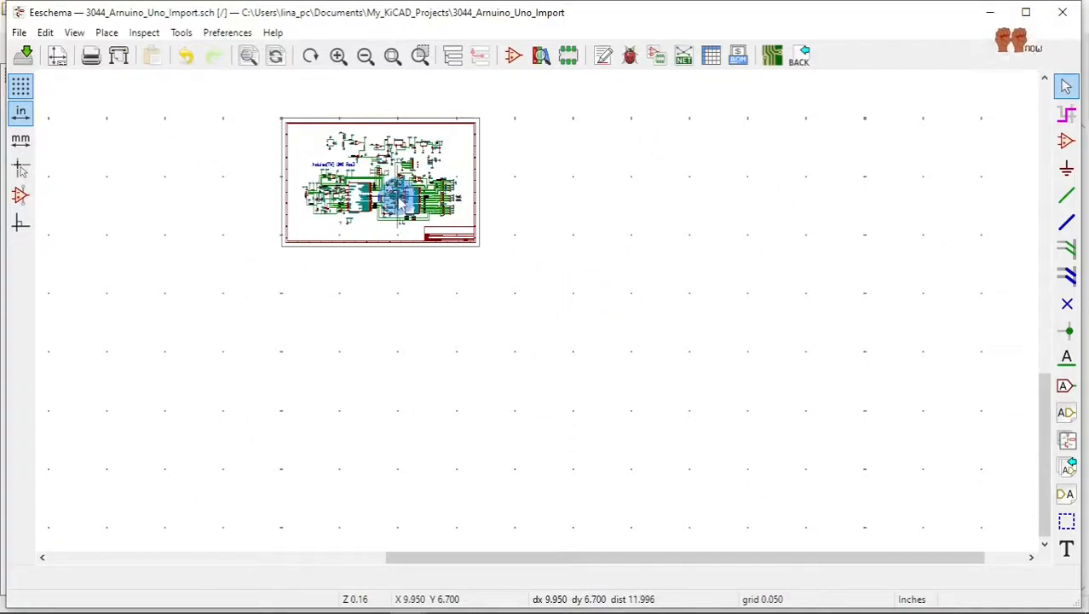
{"action": "scroll", "scroll_direction": "up", "scroll_amount": 3}
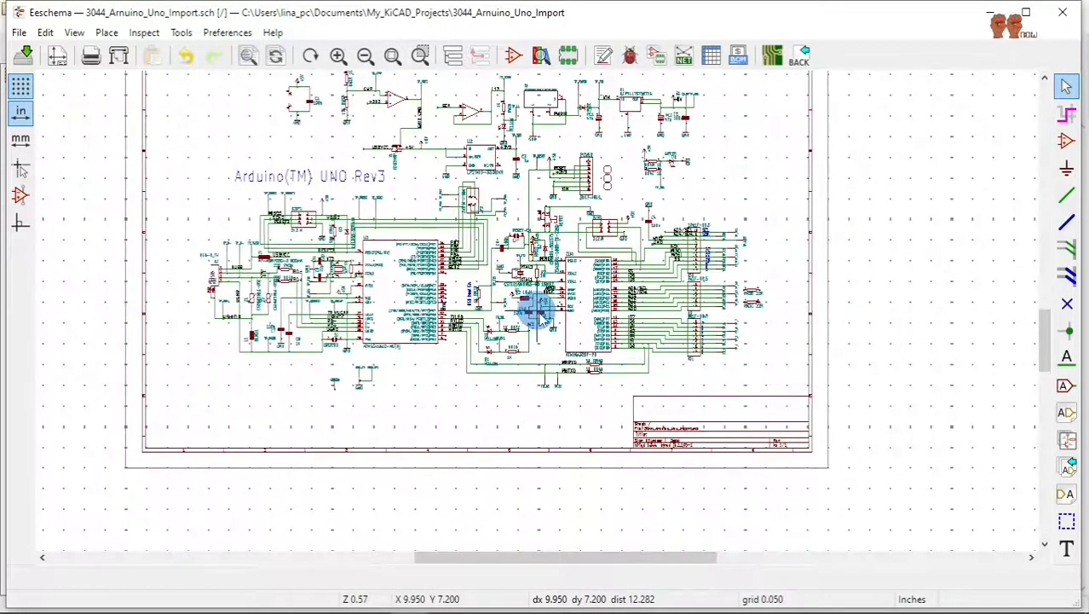
{"action": "scroll", "scroll_direction": "down", "scroll_amount": 3}
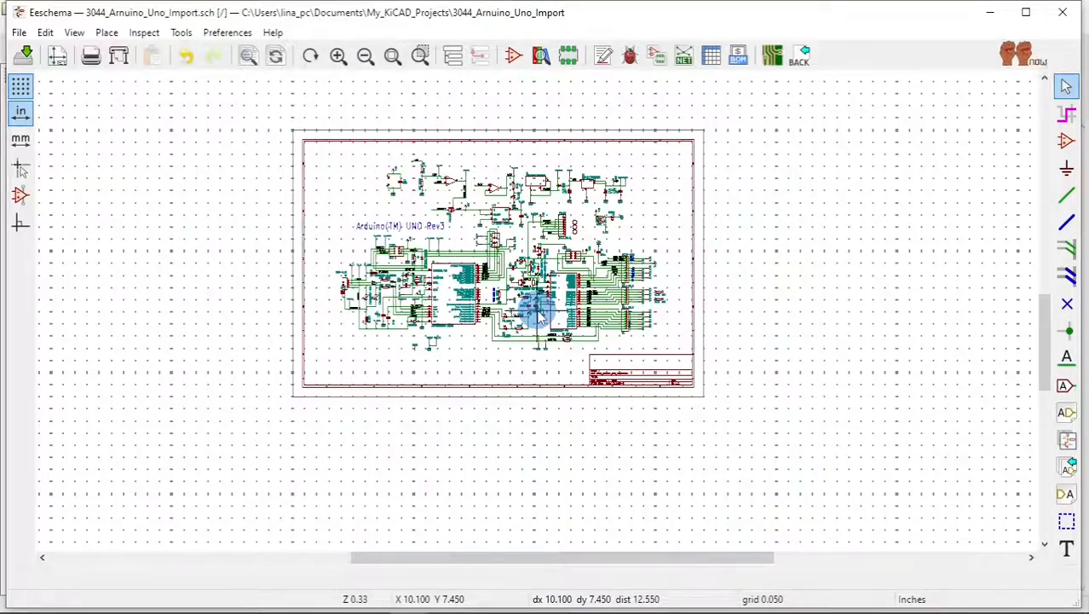
{"action": "scroll", "scroll_direction": "up", "scroll_amount": 3}
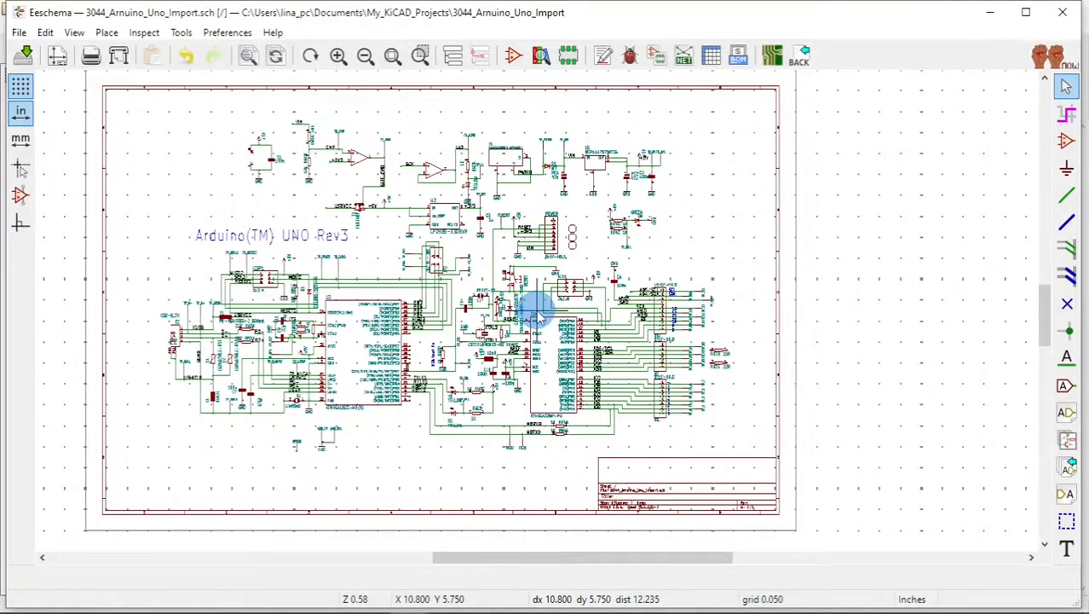
{"action": "mouse_move", "coordinate": [332, 281]}
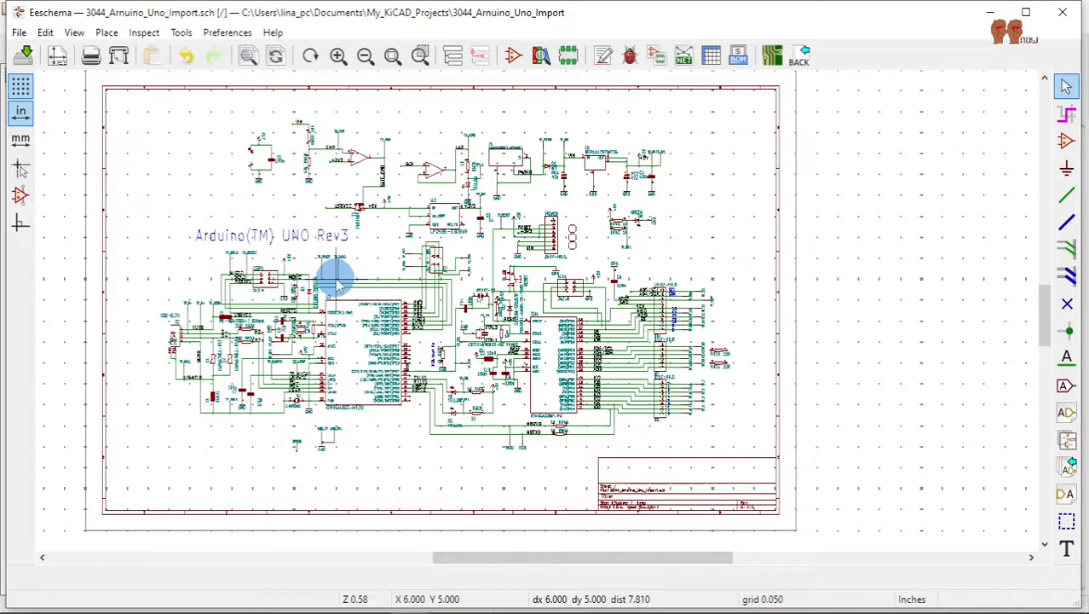
{"action": "mouse_move", "coordinate": [281, 273]}
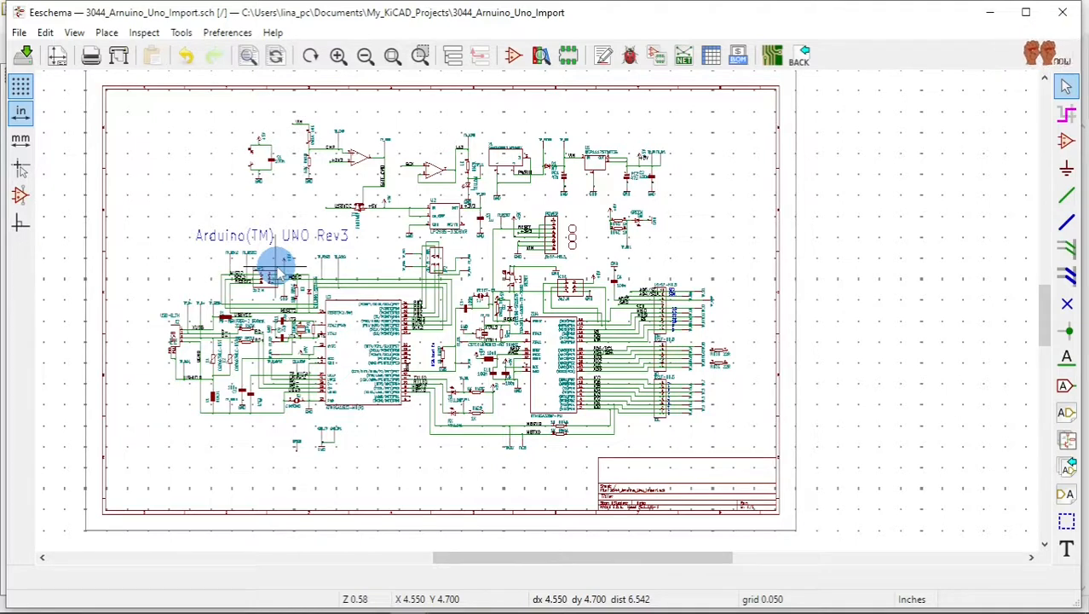
{"action": "mouse_move", "coordinate": [281, 174]}
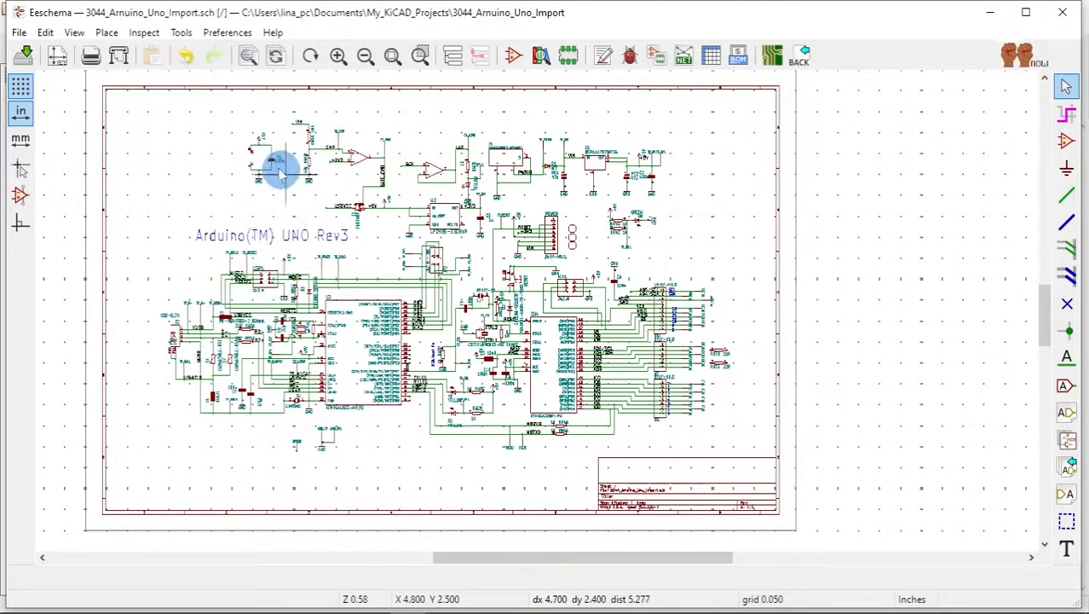
{"action": "mouse_move", "coordinate": [293, 350]}
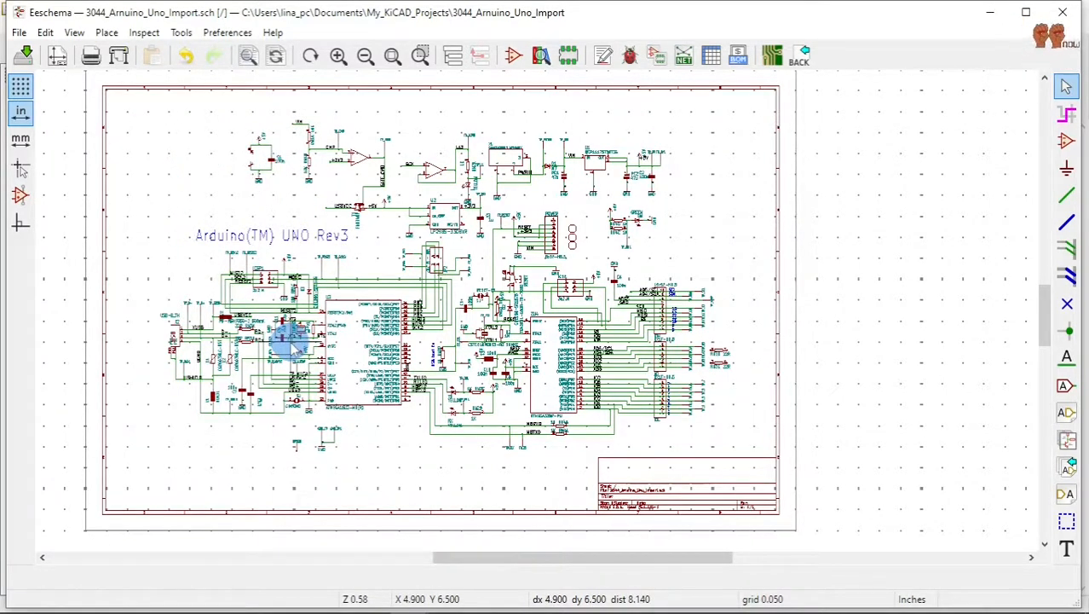
{"action": "mouse_move", "coordinate": [140, 179]}
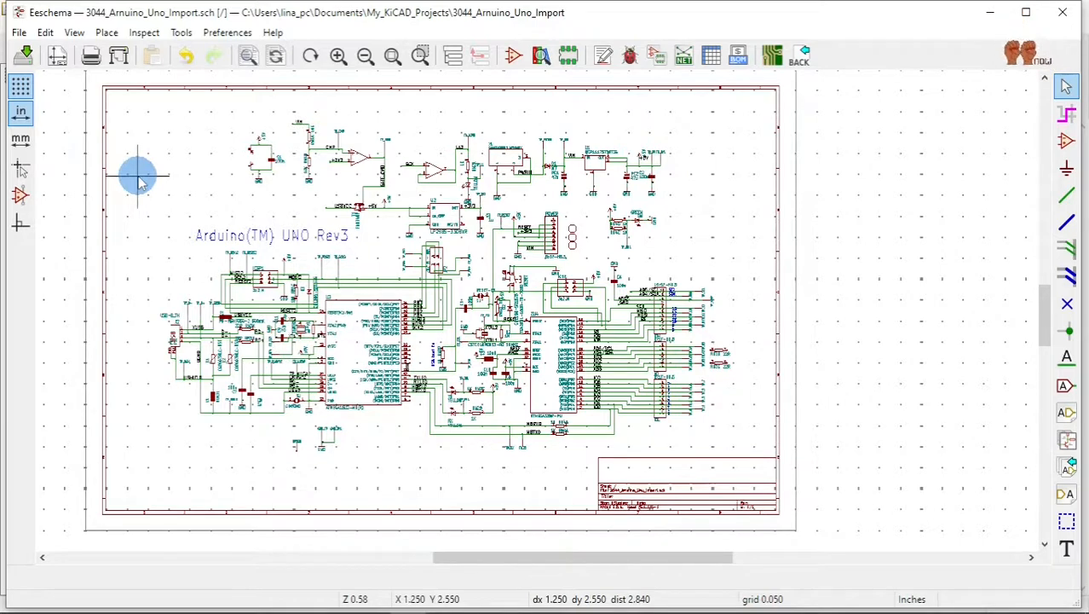